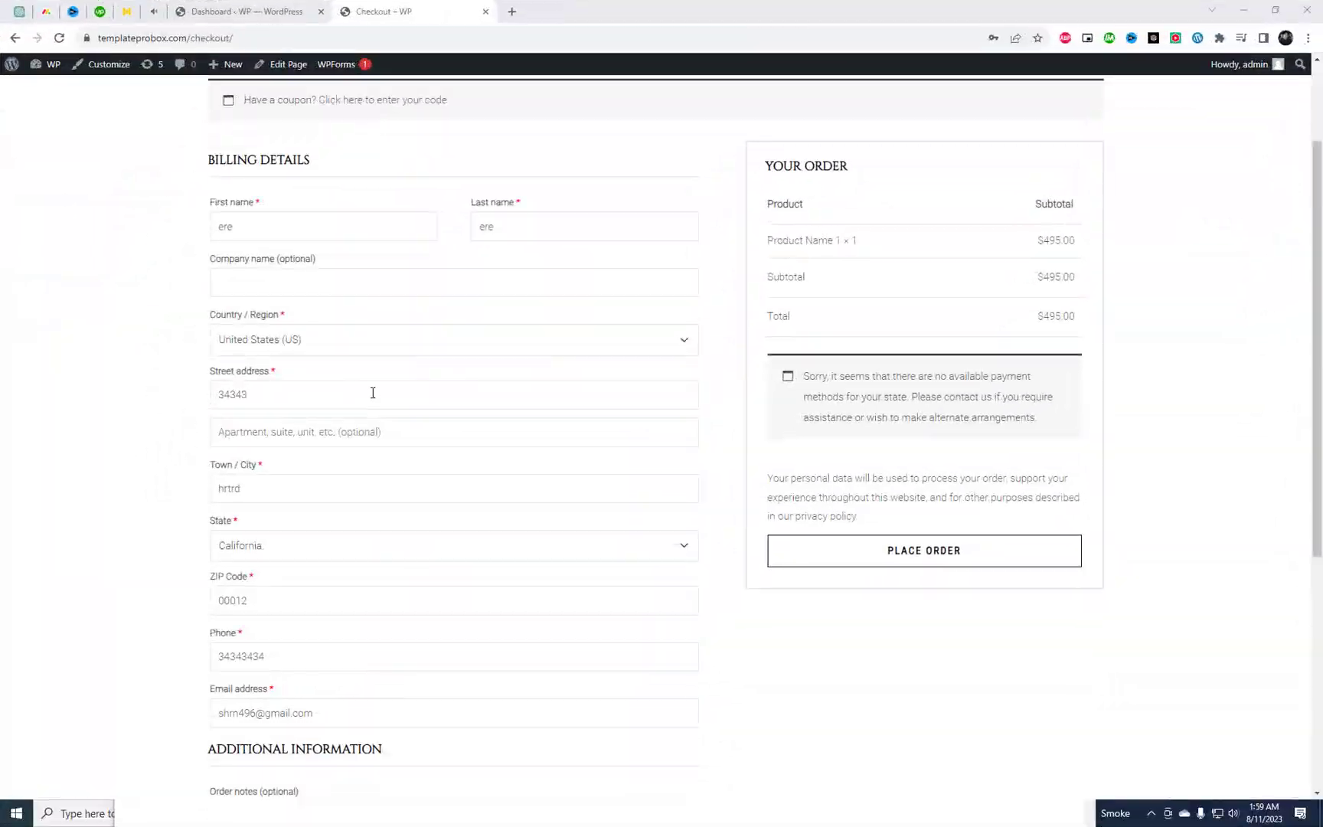
# After a failed checkout attempt, search Add New Plugins for 'WooCommerce Order Test'.
pyautogui.scroll(3)
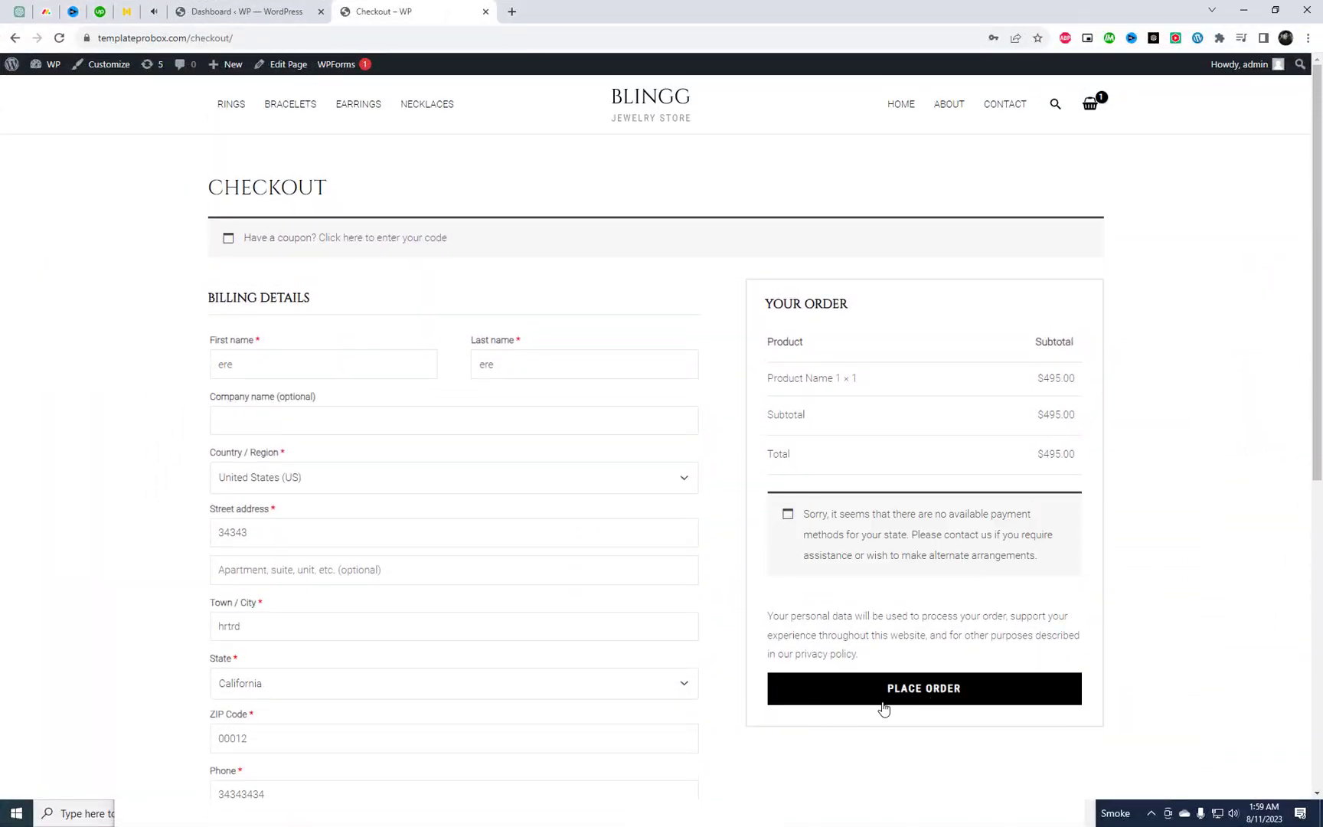
pyautogui.click(922, 687)
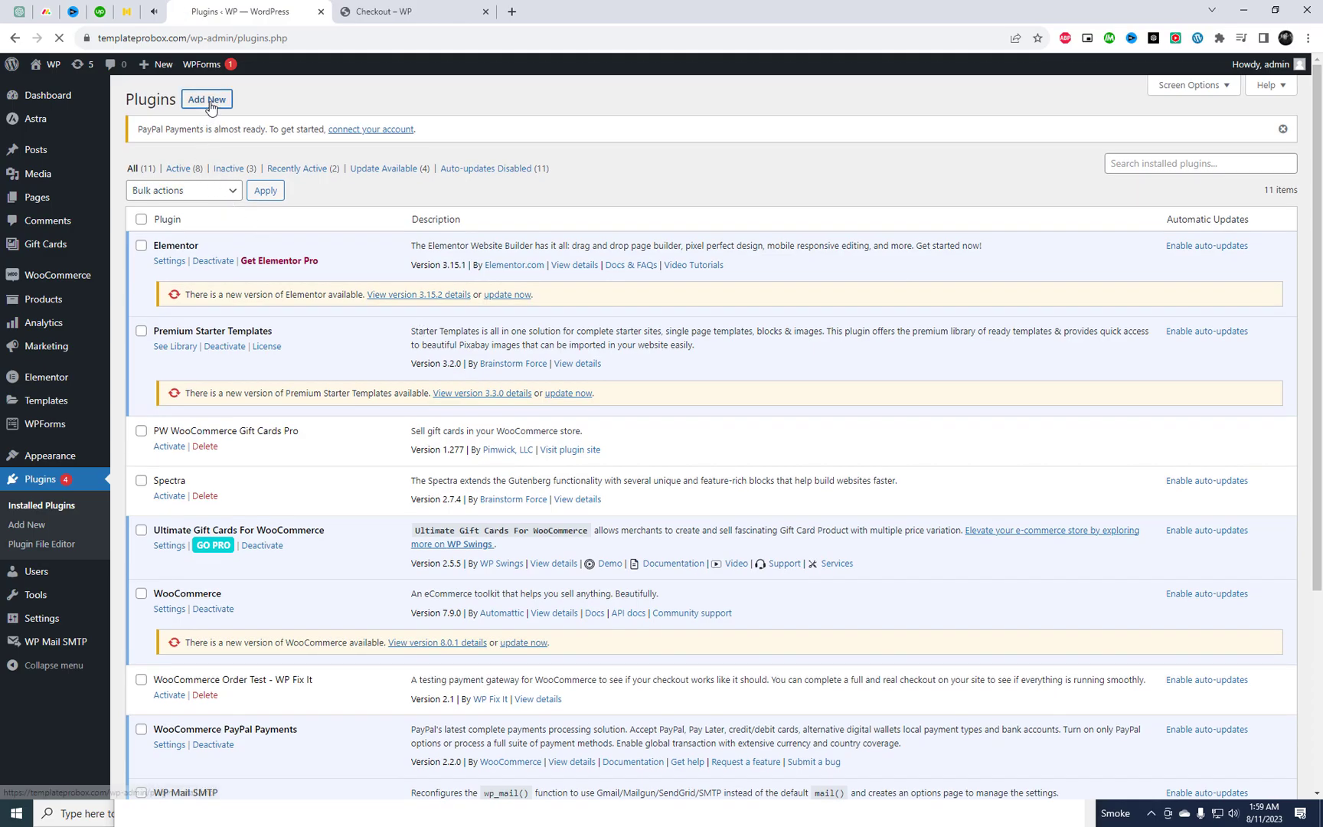
pyautogui.click(205, 98)
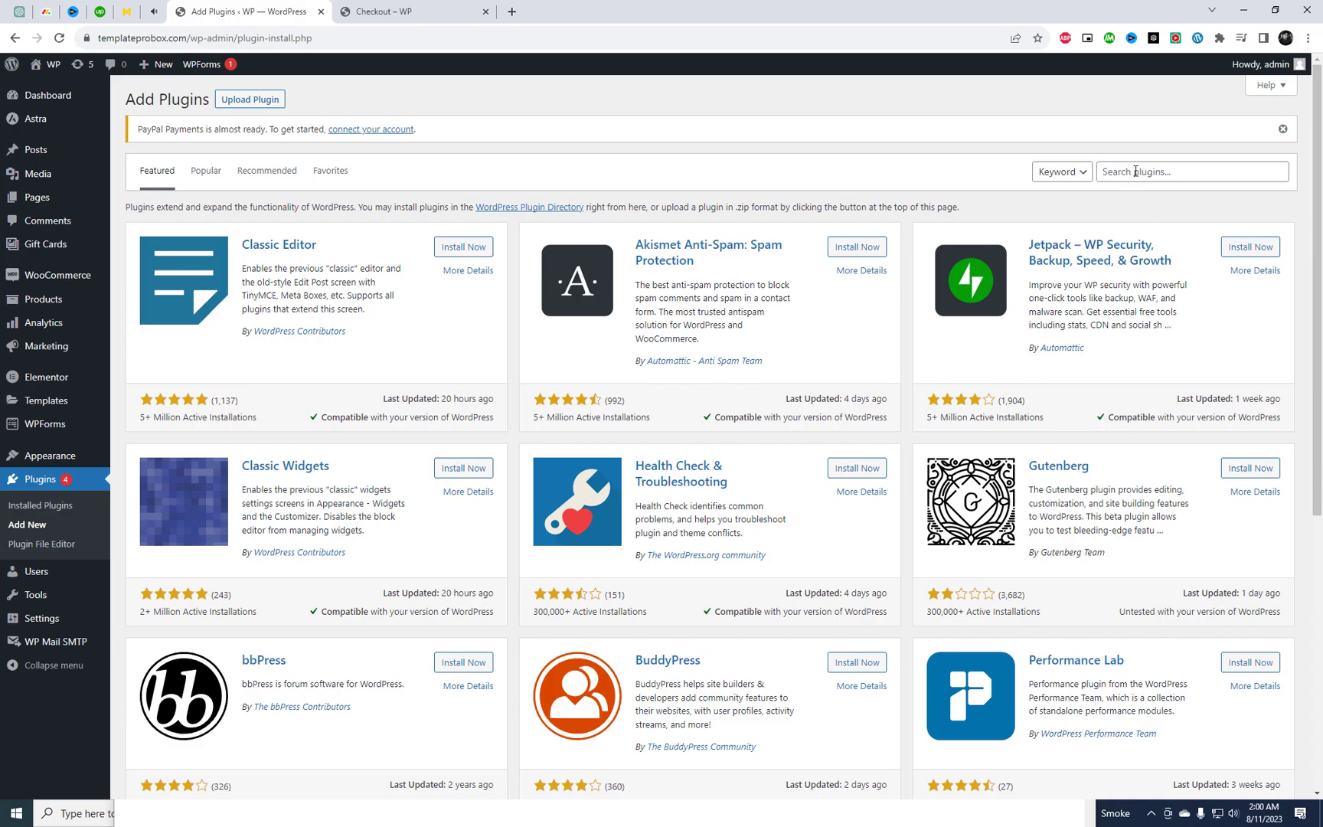
pyautogui.write('WooCommerce Order Test')
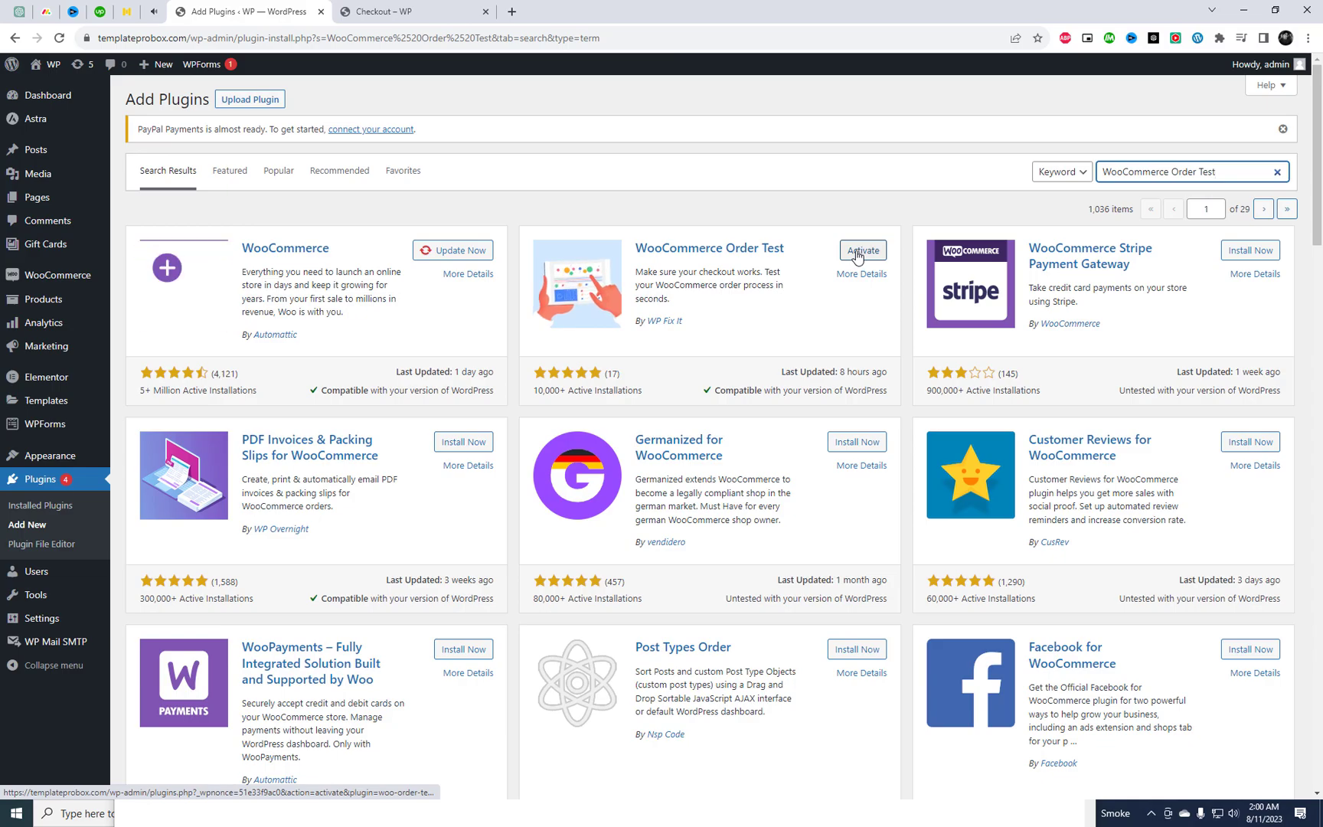
# Activate the WooCommerce Order Test plugin and locate its Settings link in the plugins list.
pyautogui.click(862, 249)
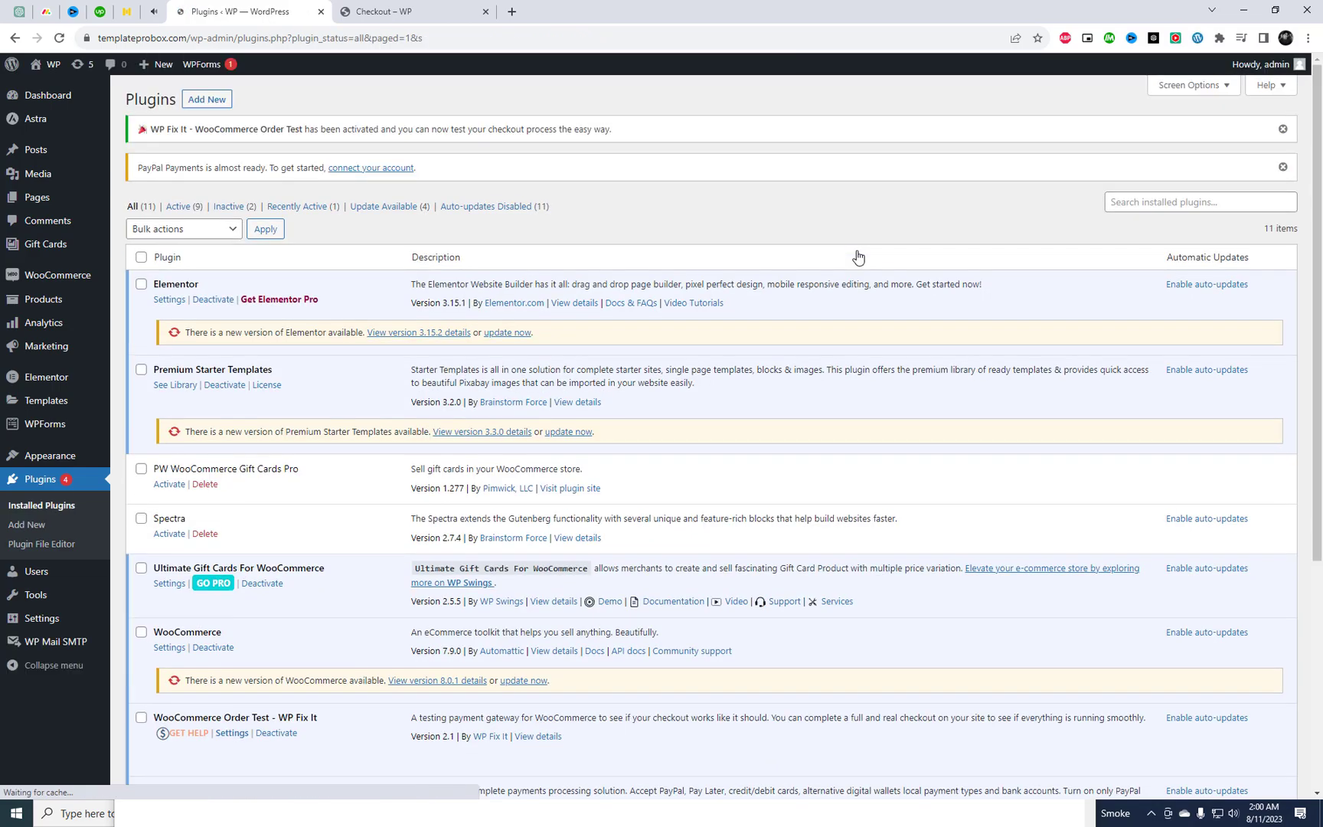
pyautogui.scroll(-3)
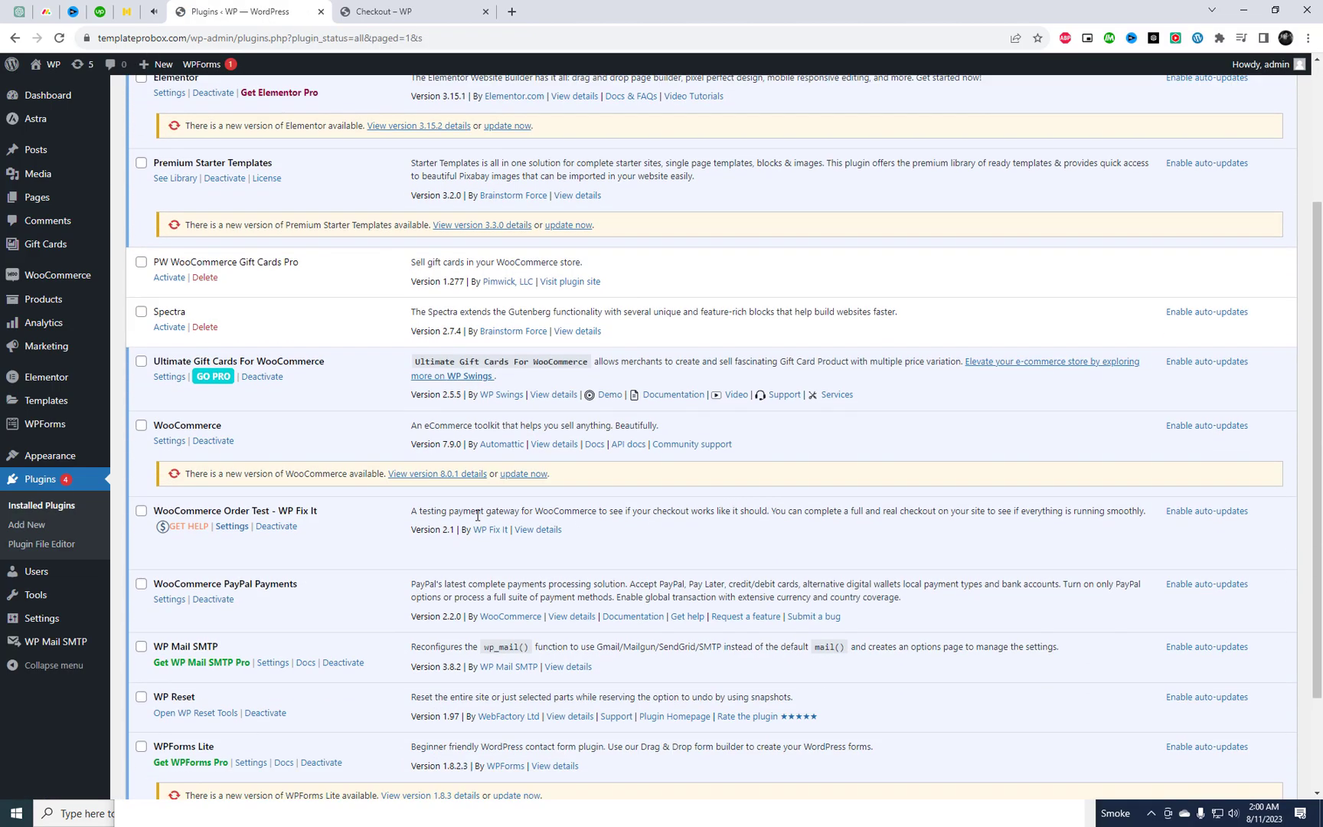
pyautogui.click(231, 525)
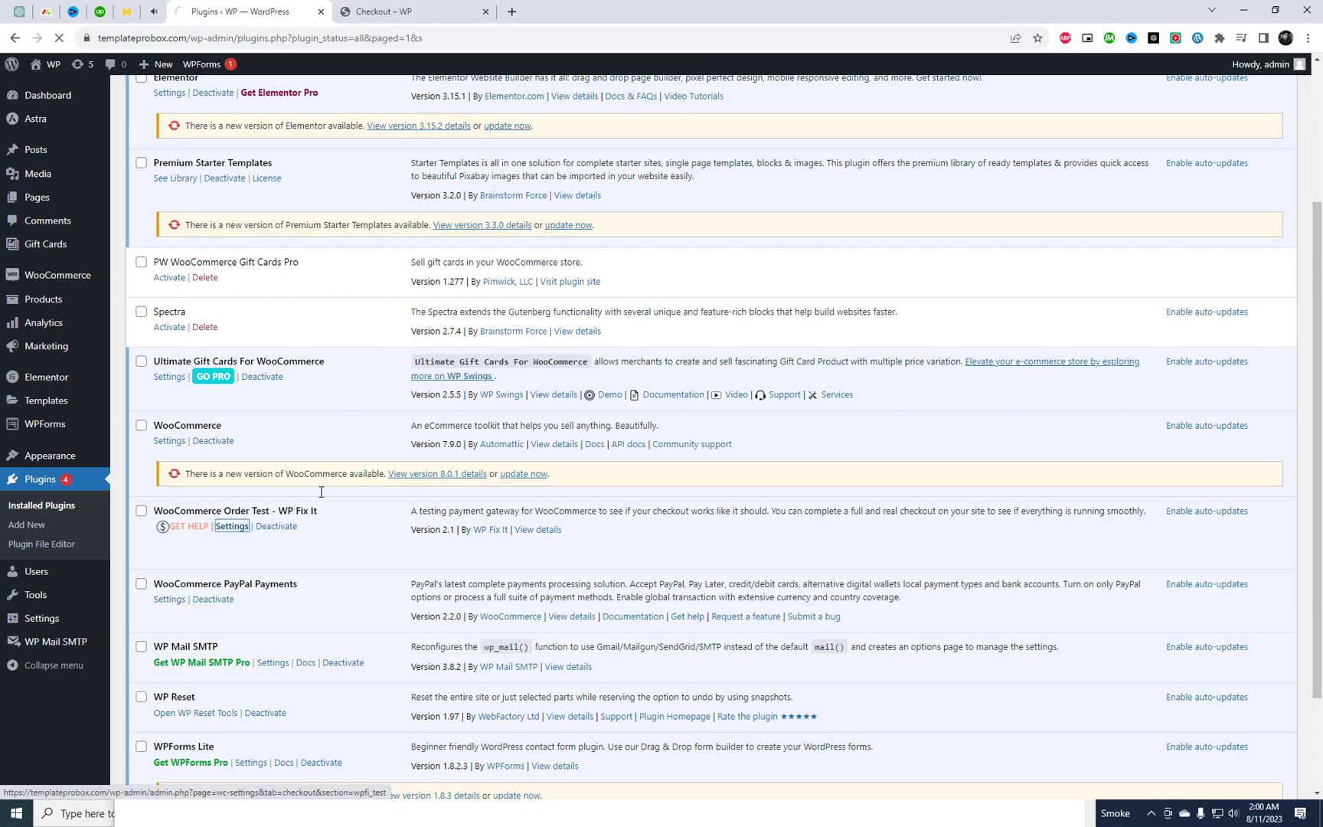
# Tick 'Enable this testing gateway' on the Order Testing Gateway payment page and save changes.
pyautogui.click(232, 525)
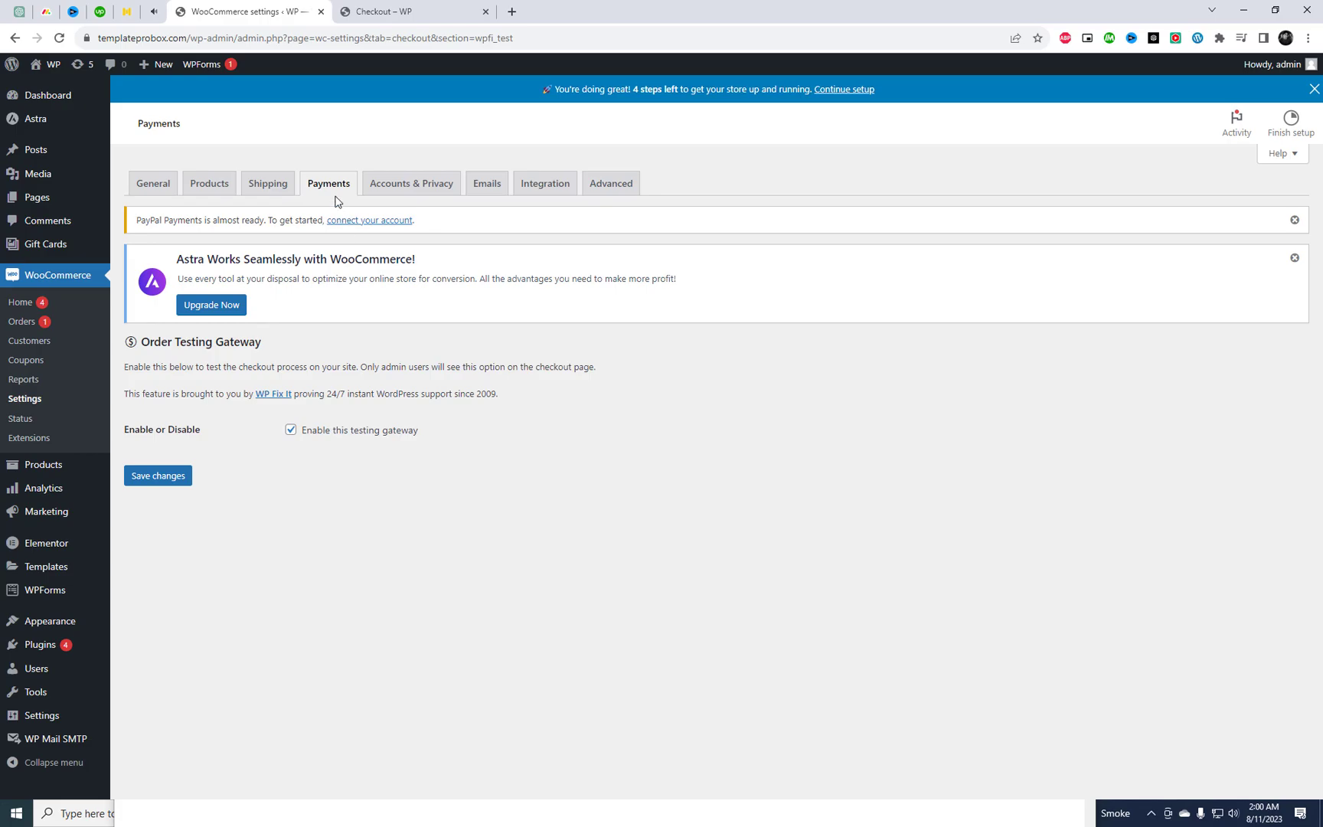
pyautogui.doubleClick(132, 366)
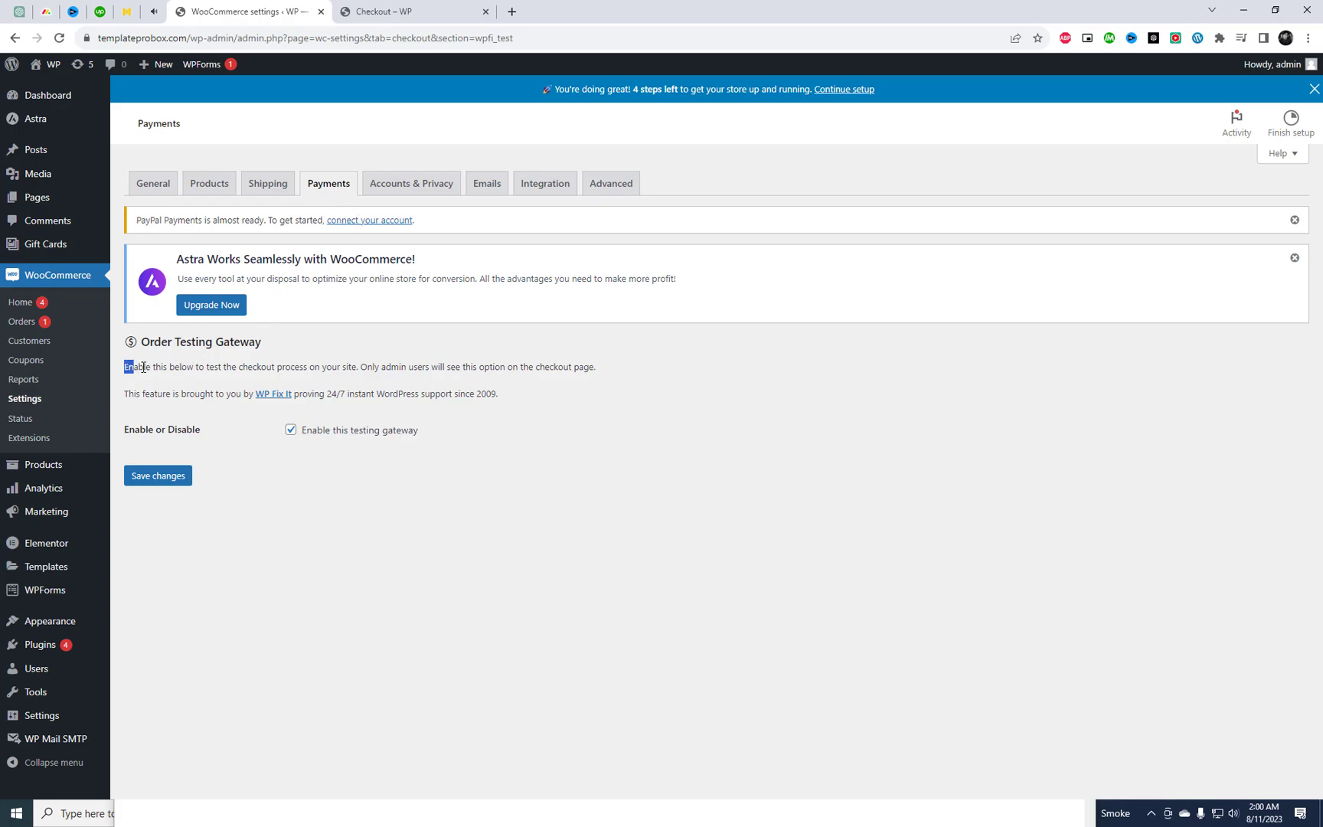
pyautogui.moveTo(127, 368); pyautogui.dragTo(516, 367)
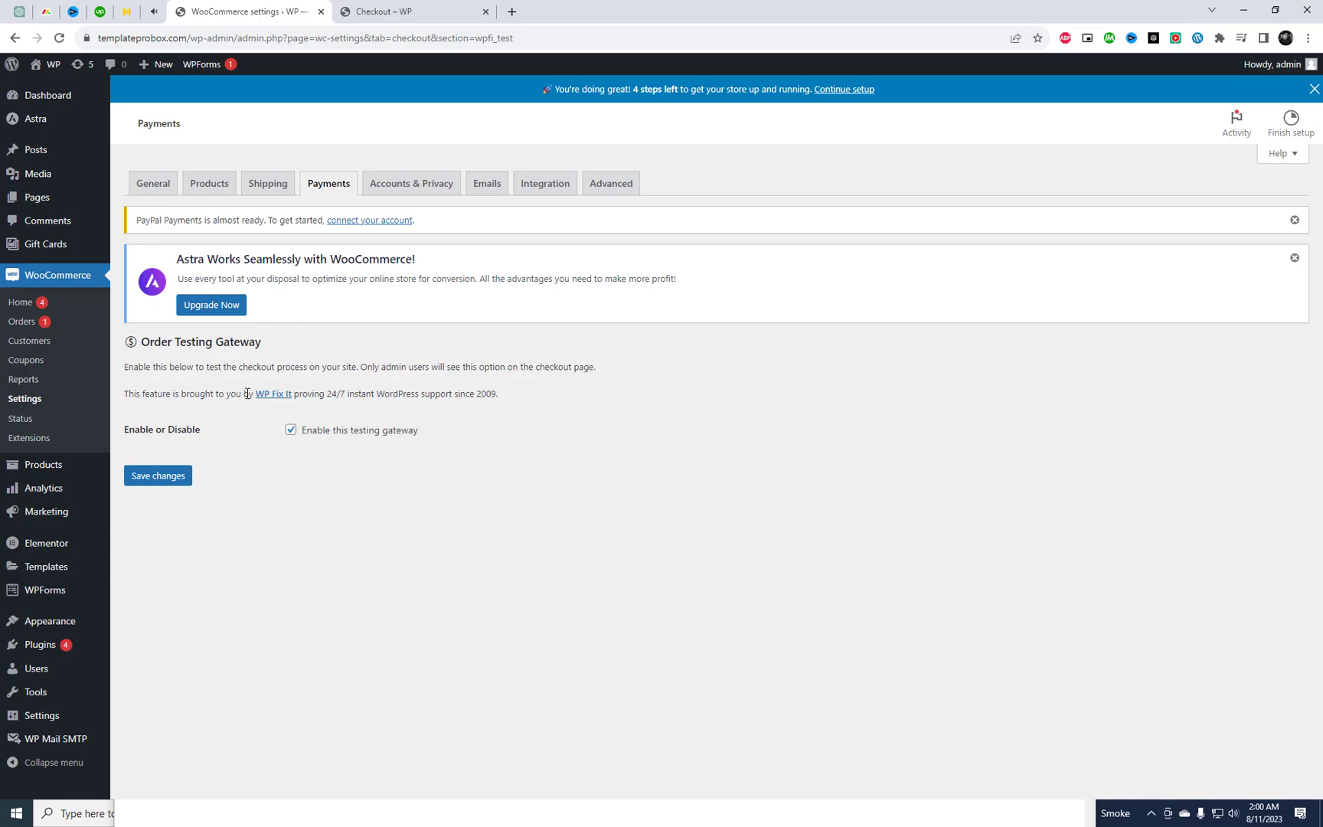
pyautogui.moveTo(301, 449)
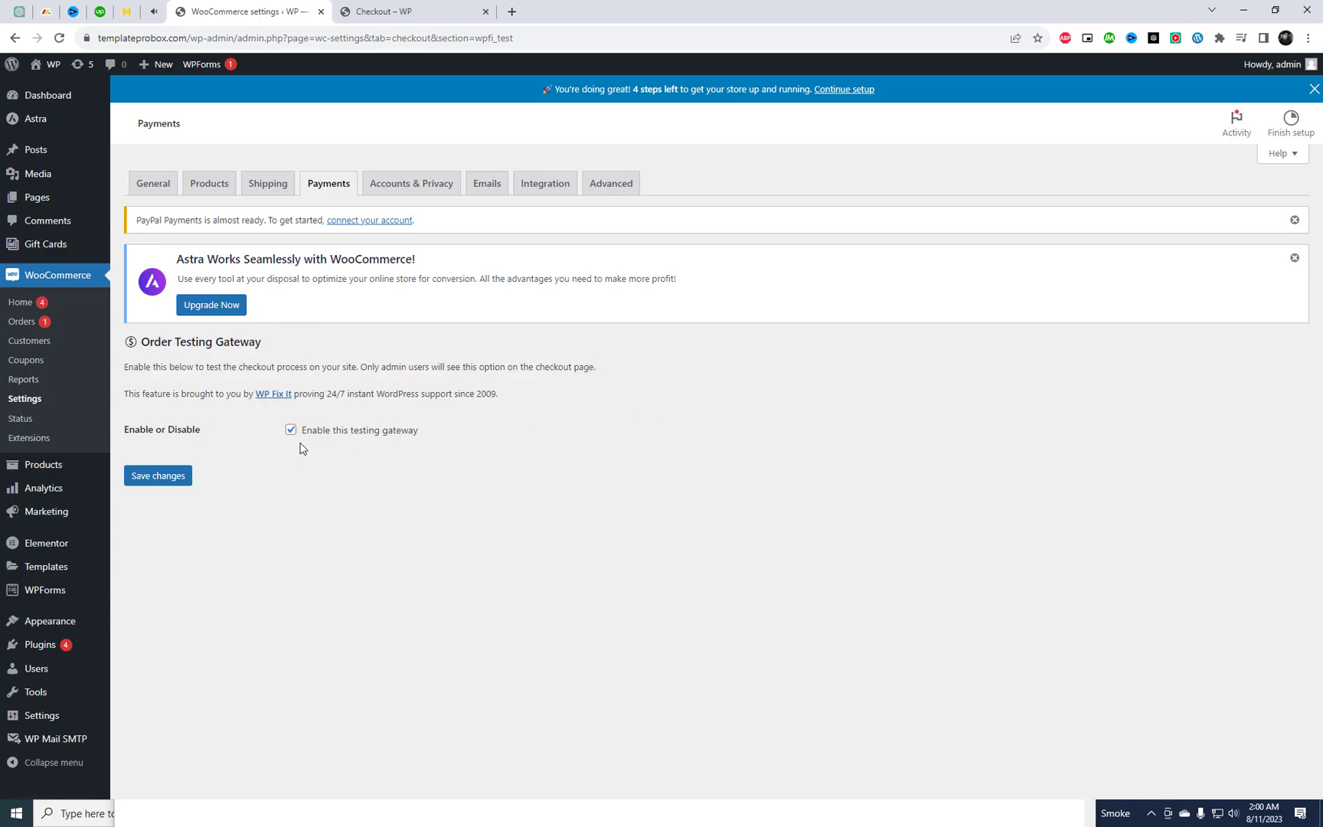
pyautogui.click(157, 475)
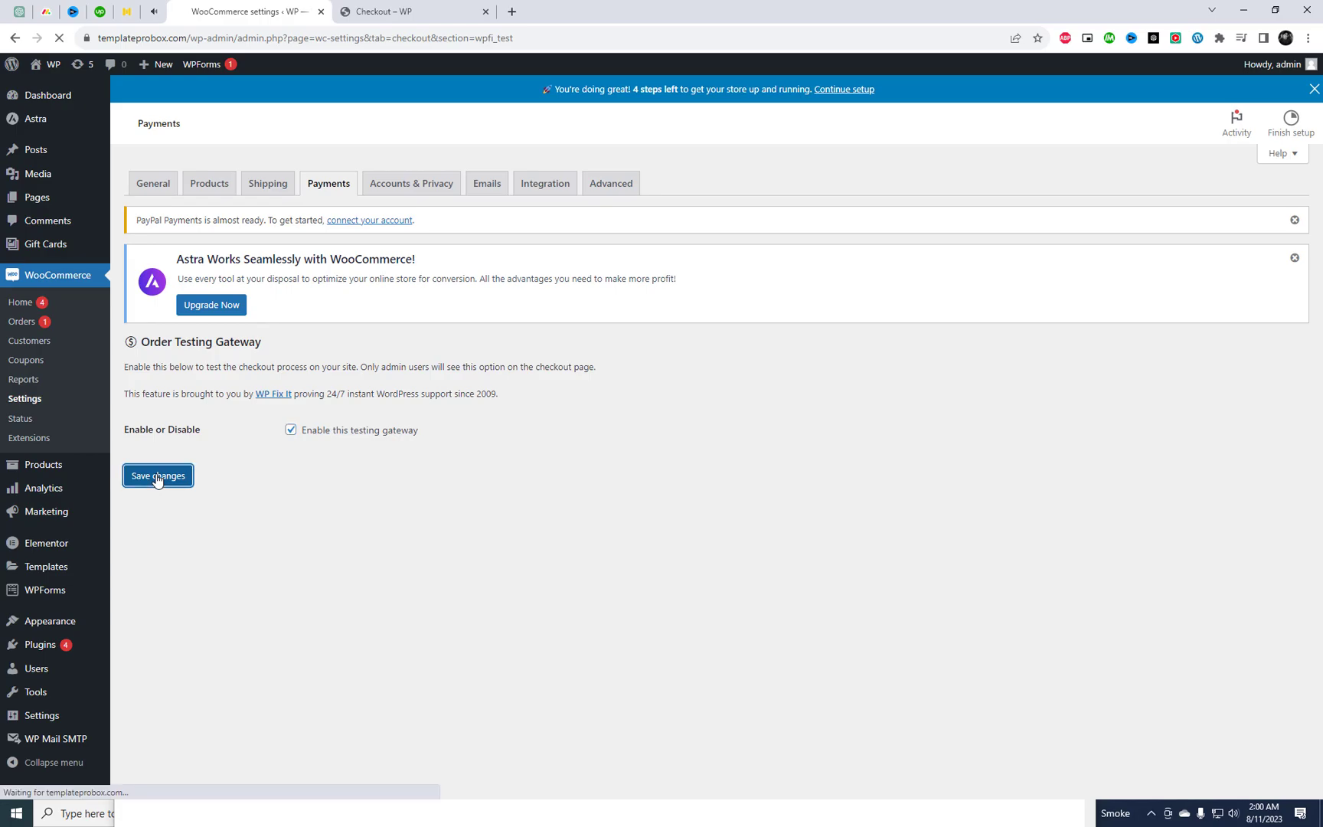
pyautogui.click(156, 474)
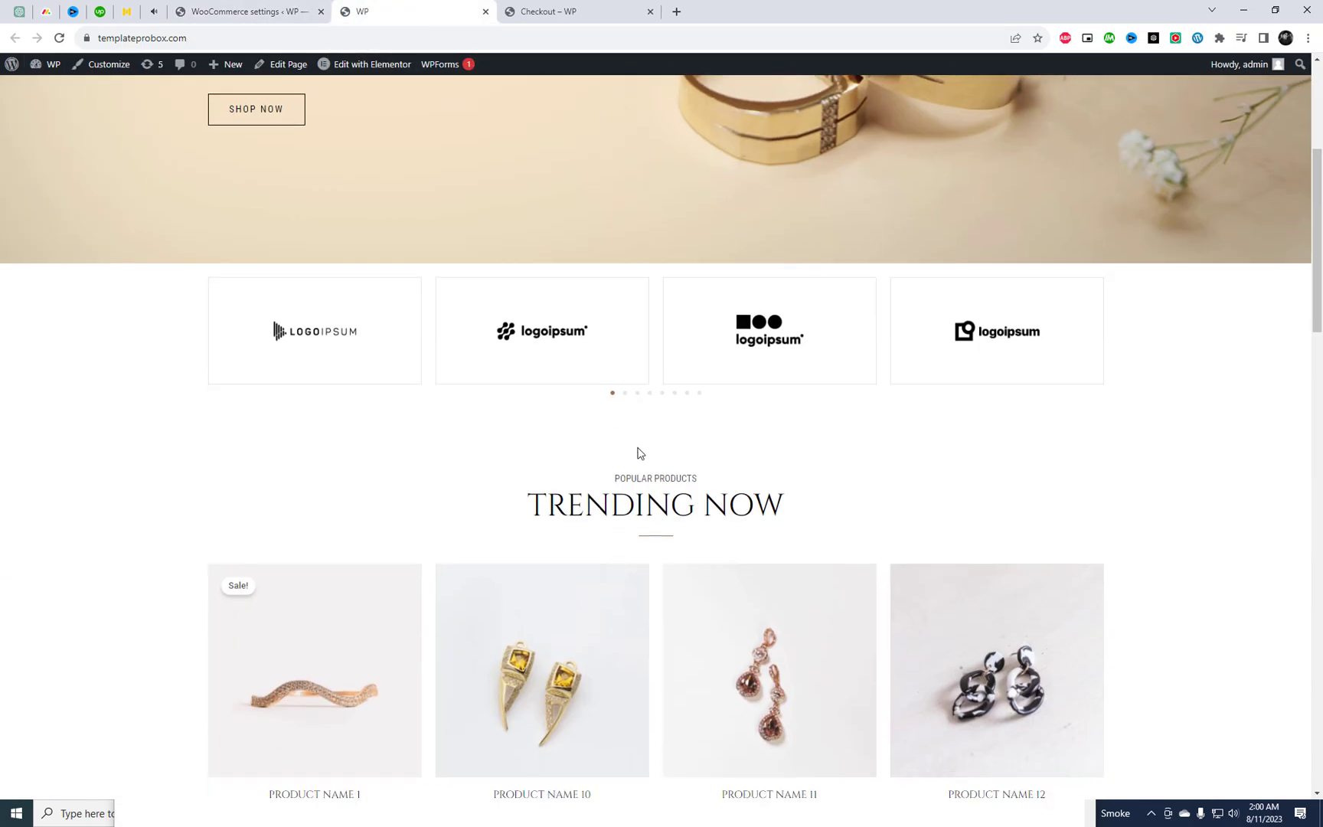
# Add Product Name 10 to the cart and go to the cart page.
pyautogui.click(540, 669)
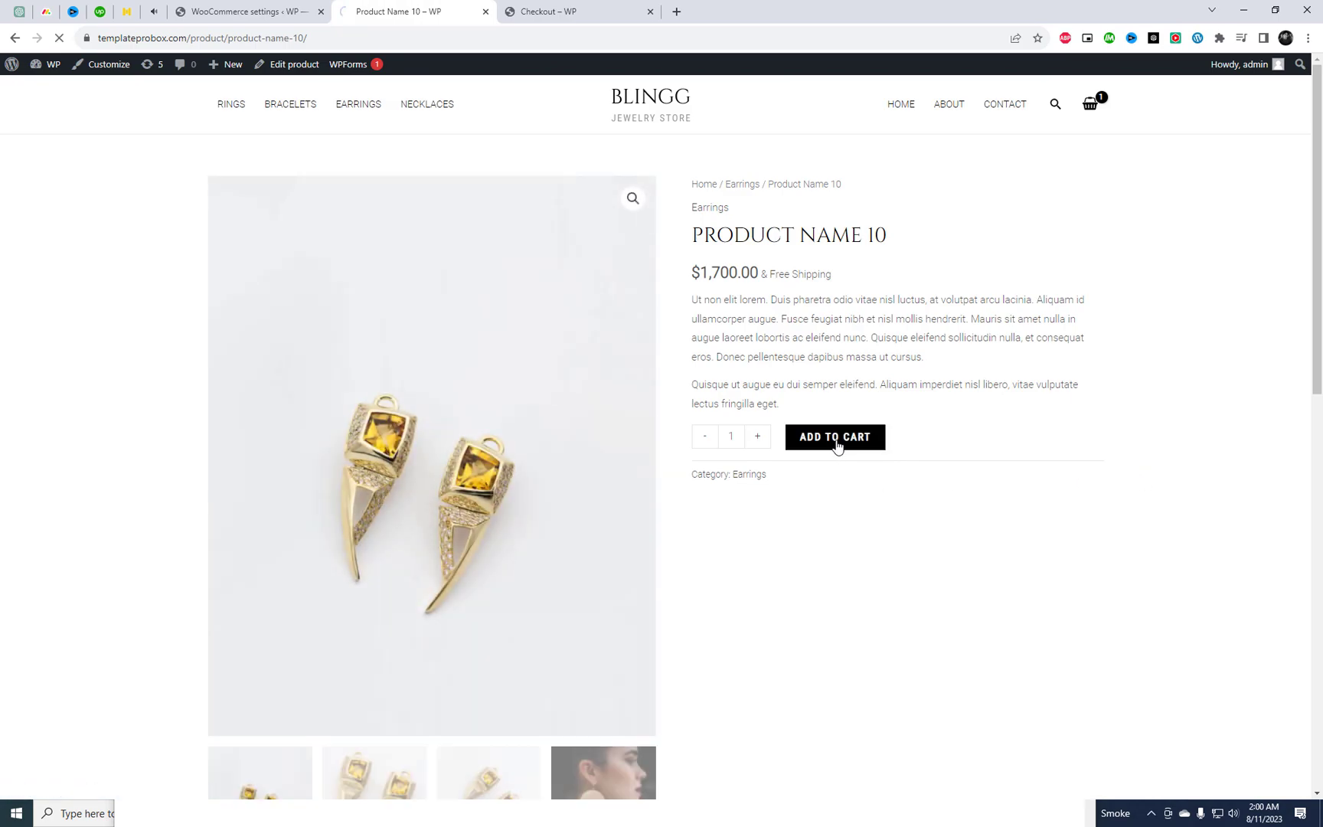
pyautogui.click(833, 436)
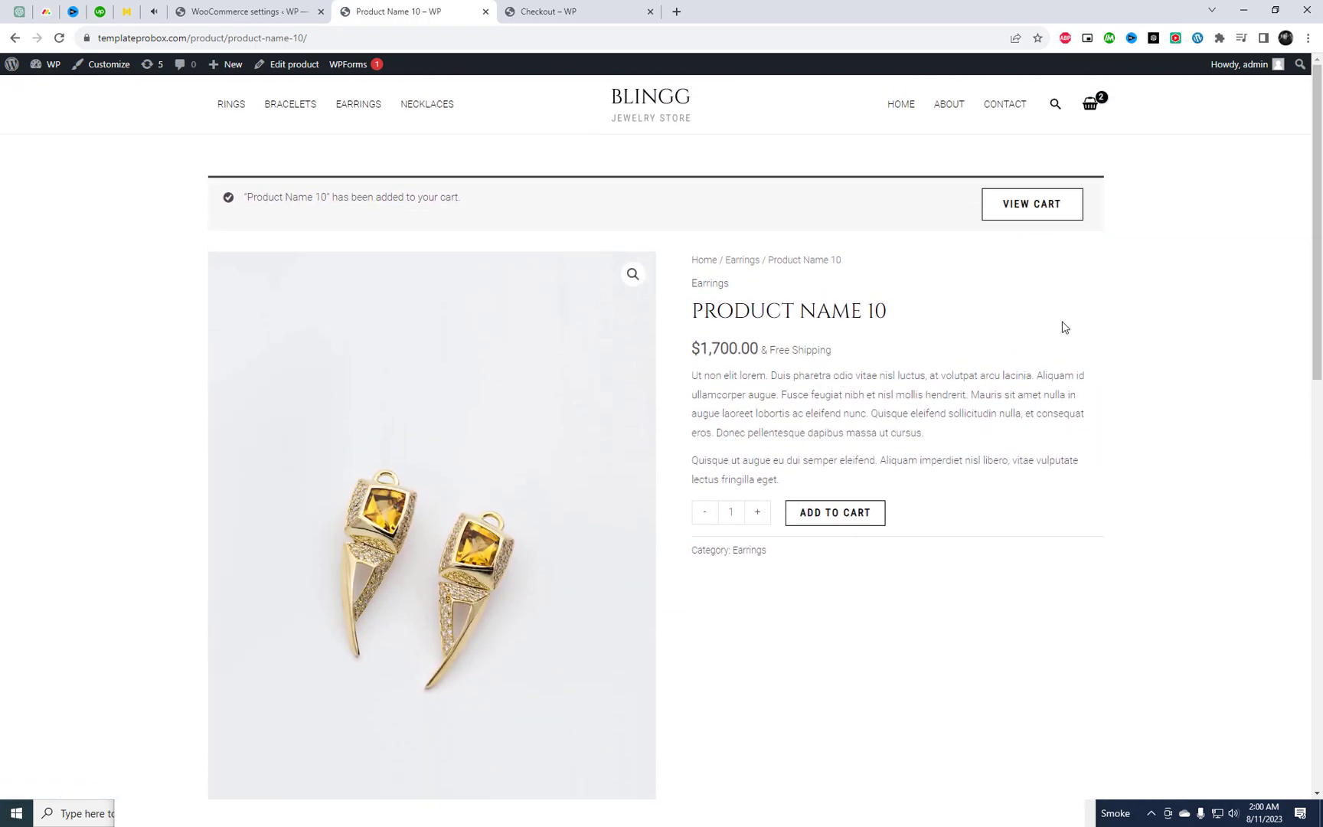
pyautogui.click(1030, 204)
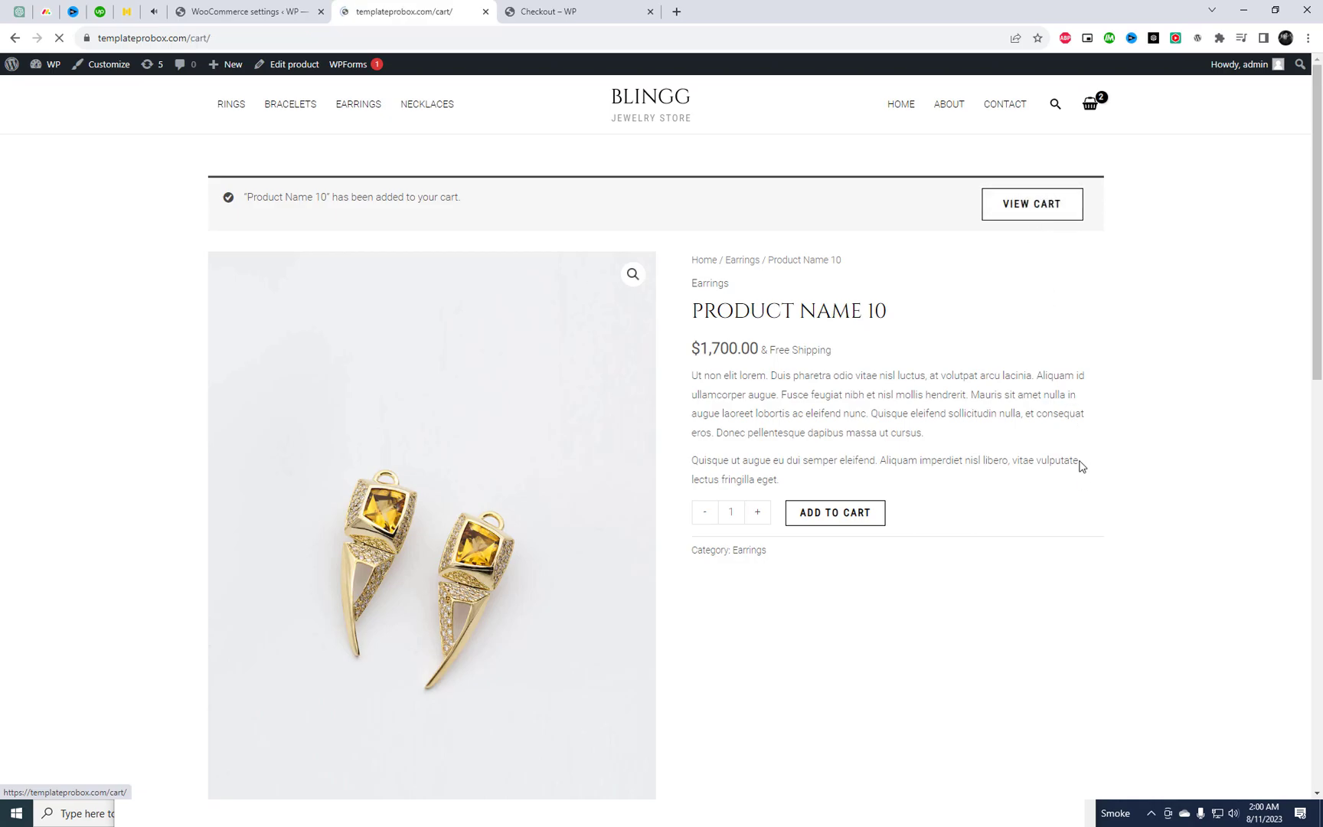
pyautogui.click(1031, 203)
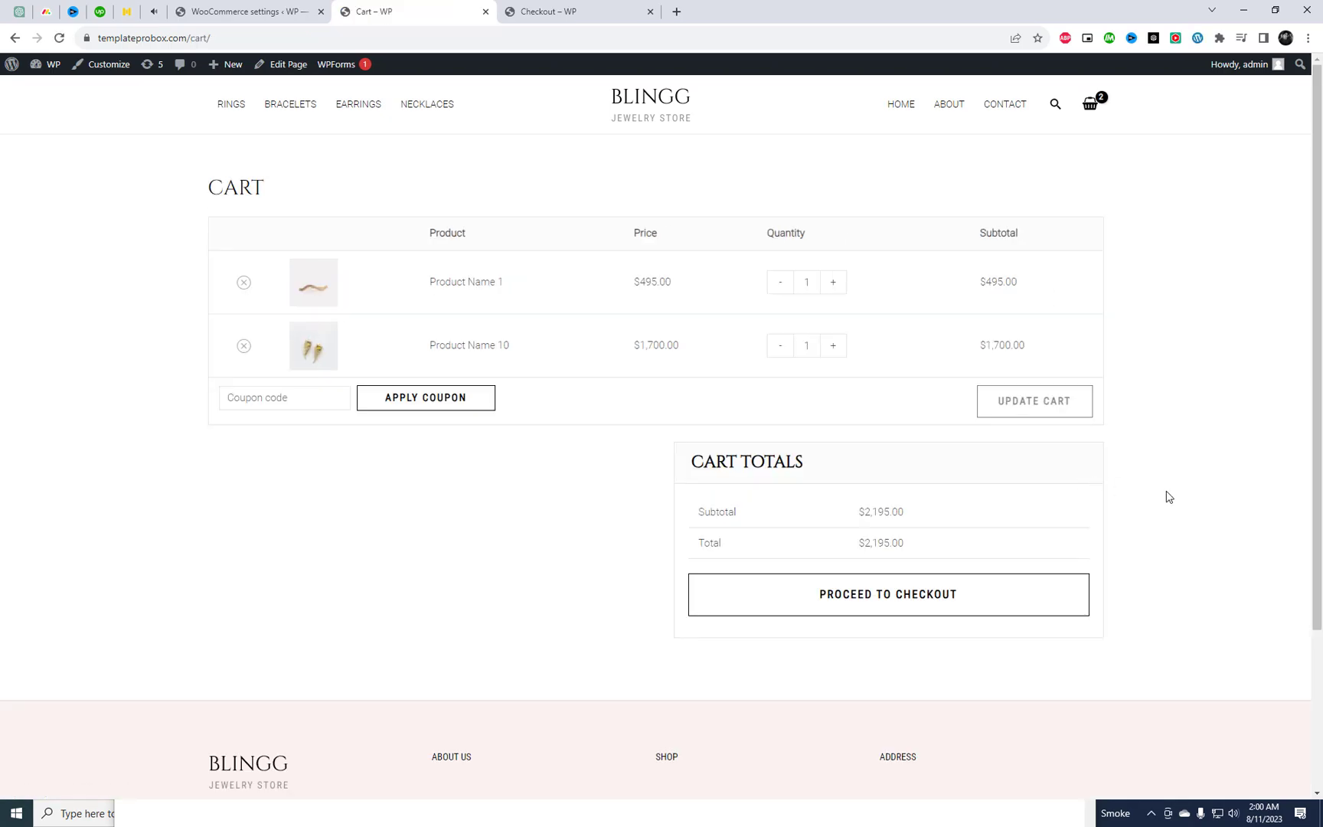
# Proceed to checkout and place the order with the Order Testing by WP Fix It method.
pyautogui.click(888, 594)
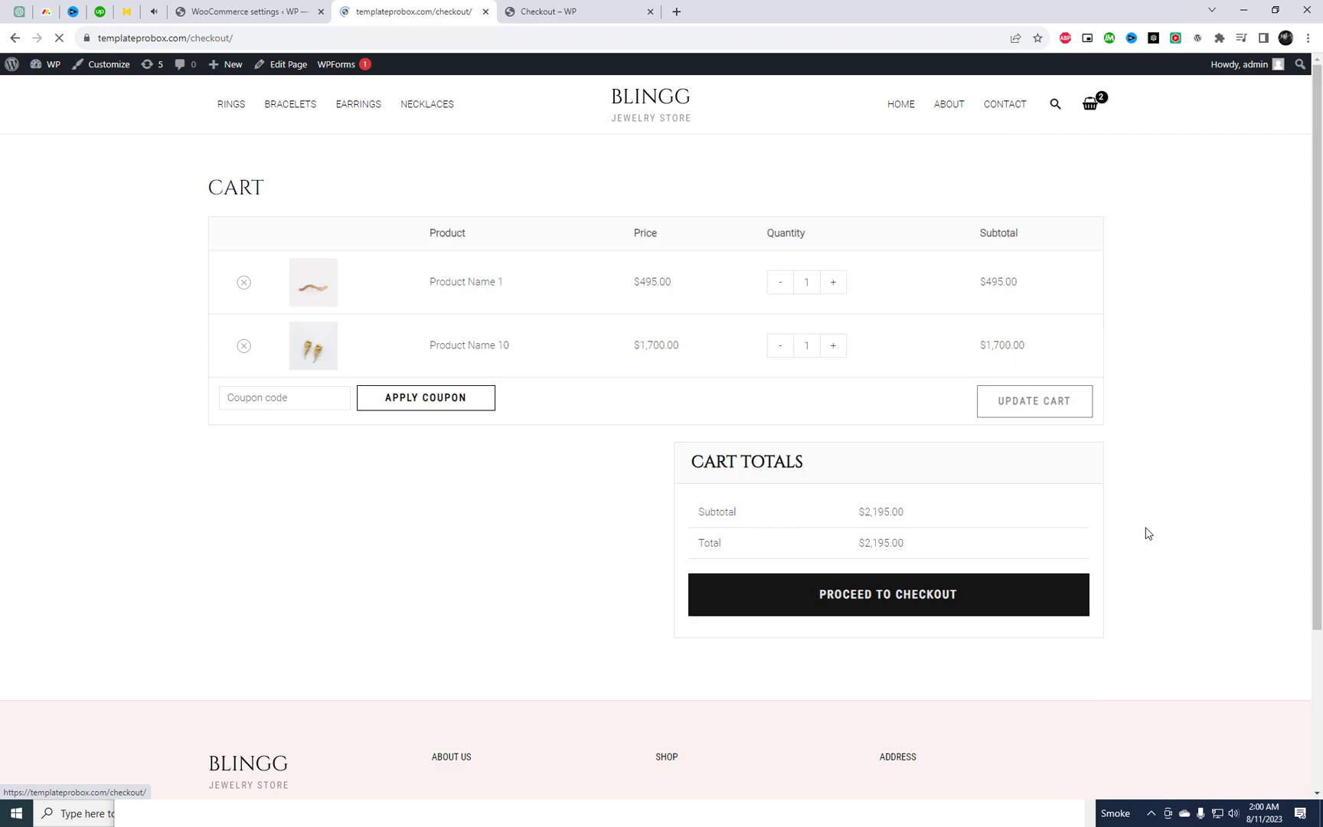
pyautogui.click(886, 594)
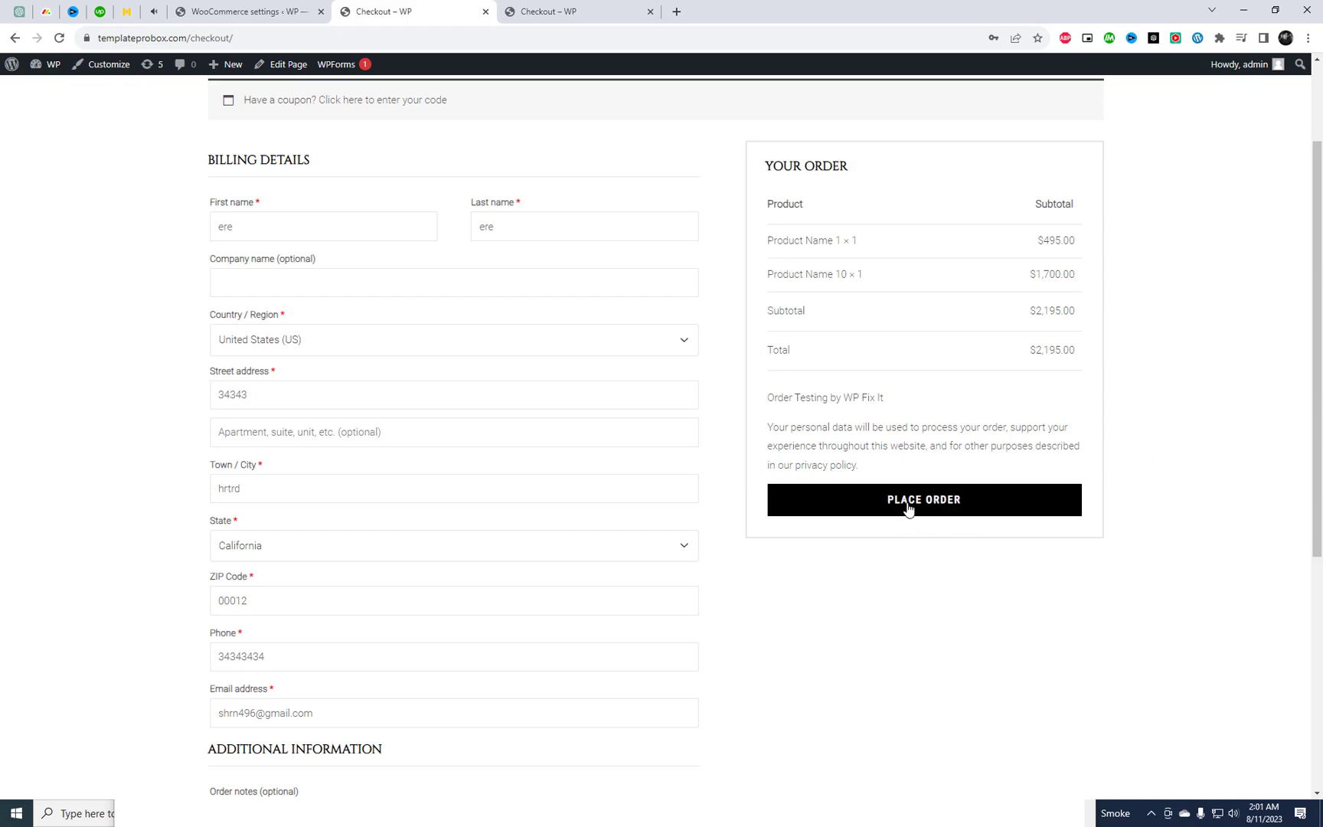
pyautogui.click(922, 499)
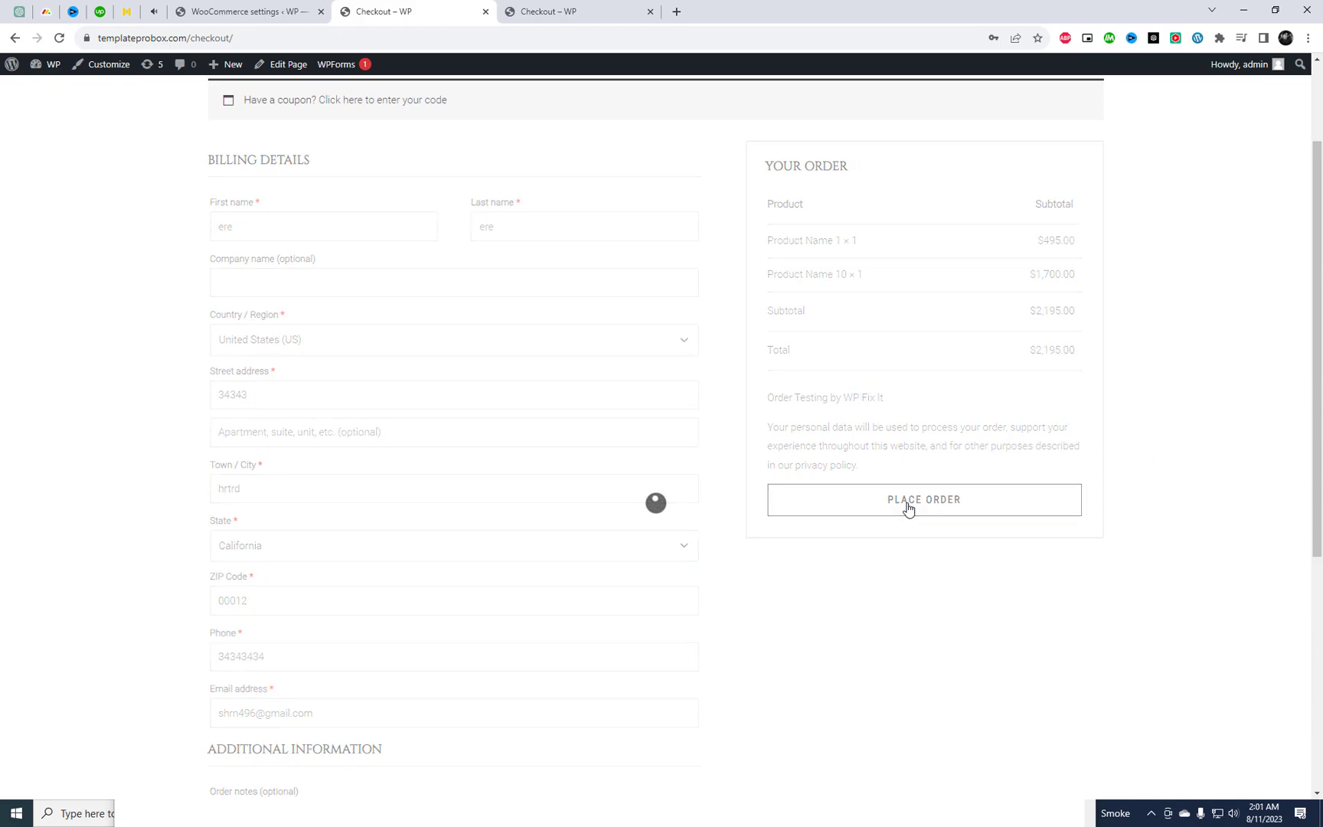
pyautogui.click(924, 499)
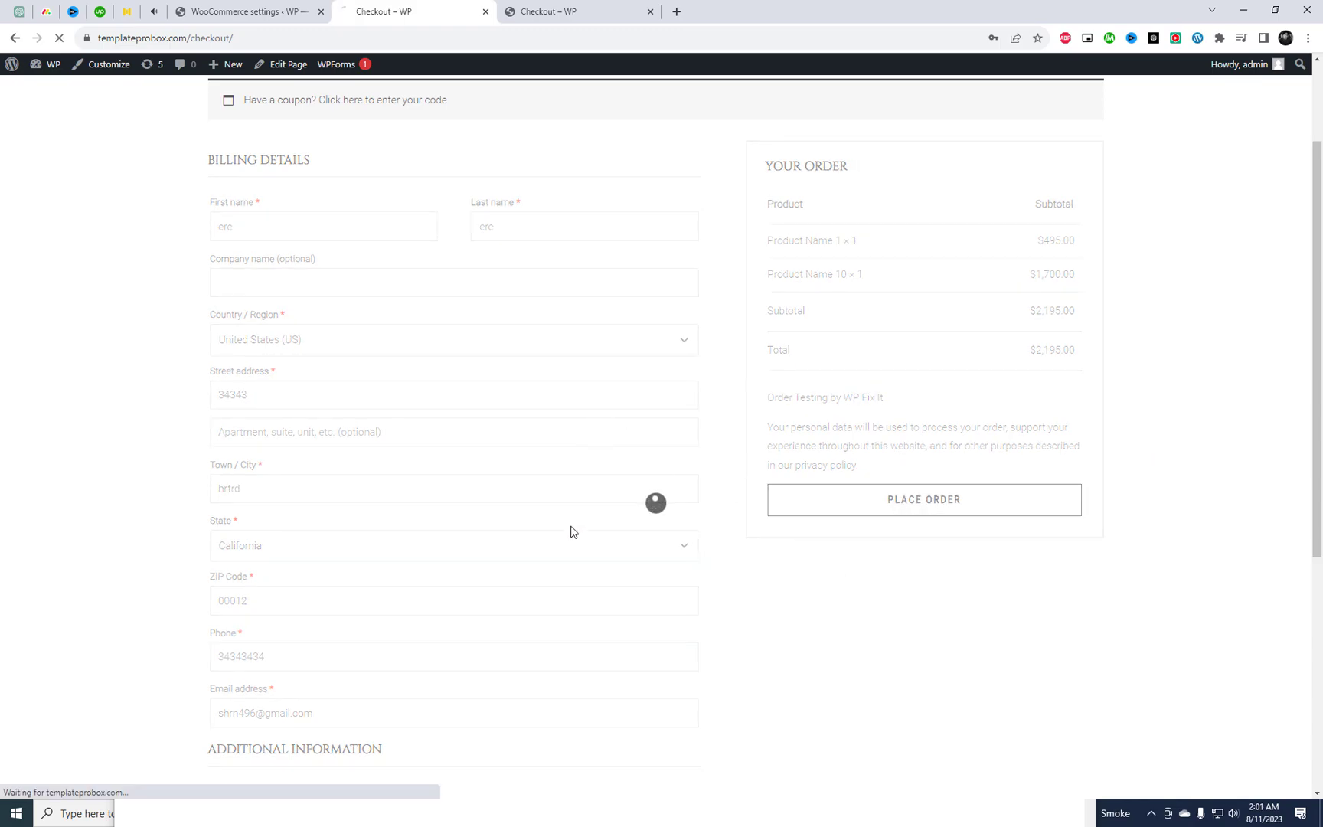
pyautogui.click(922, 499)
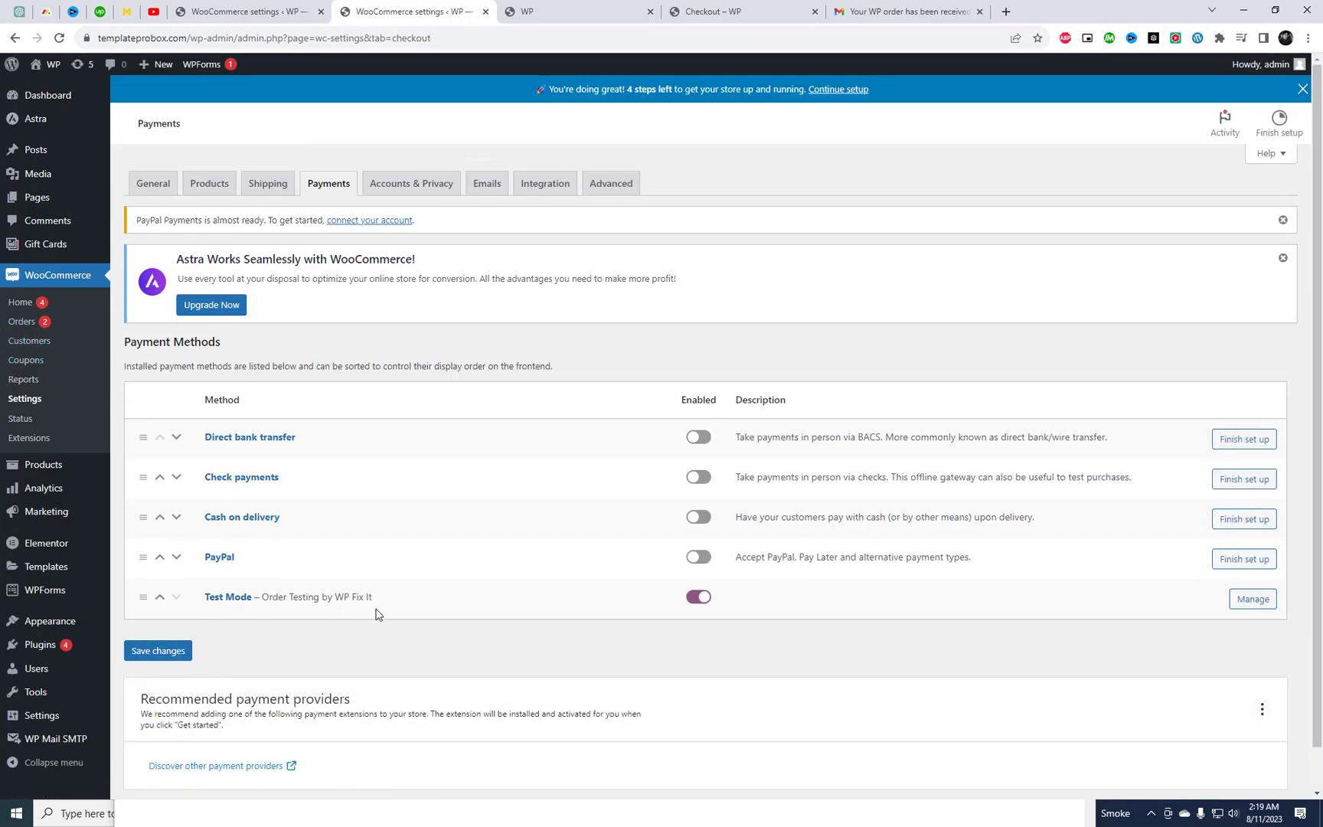
# From WooCommerce Orders, view order #494: Processing, $2,195.00, paid via Order Testing.
pyautogui.click(21, 322)
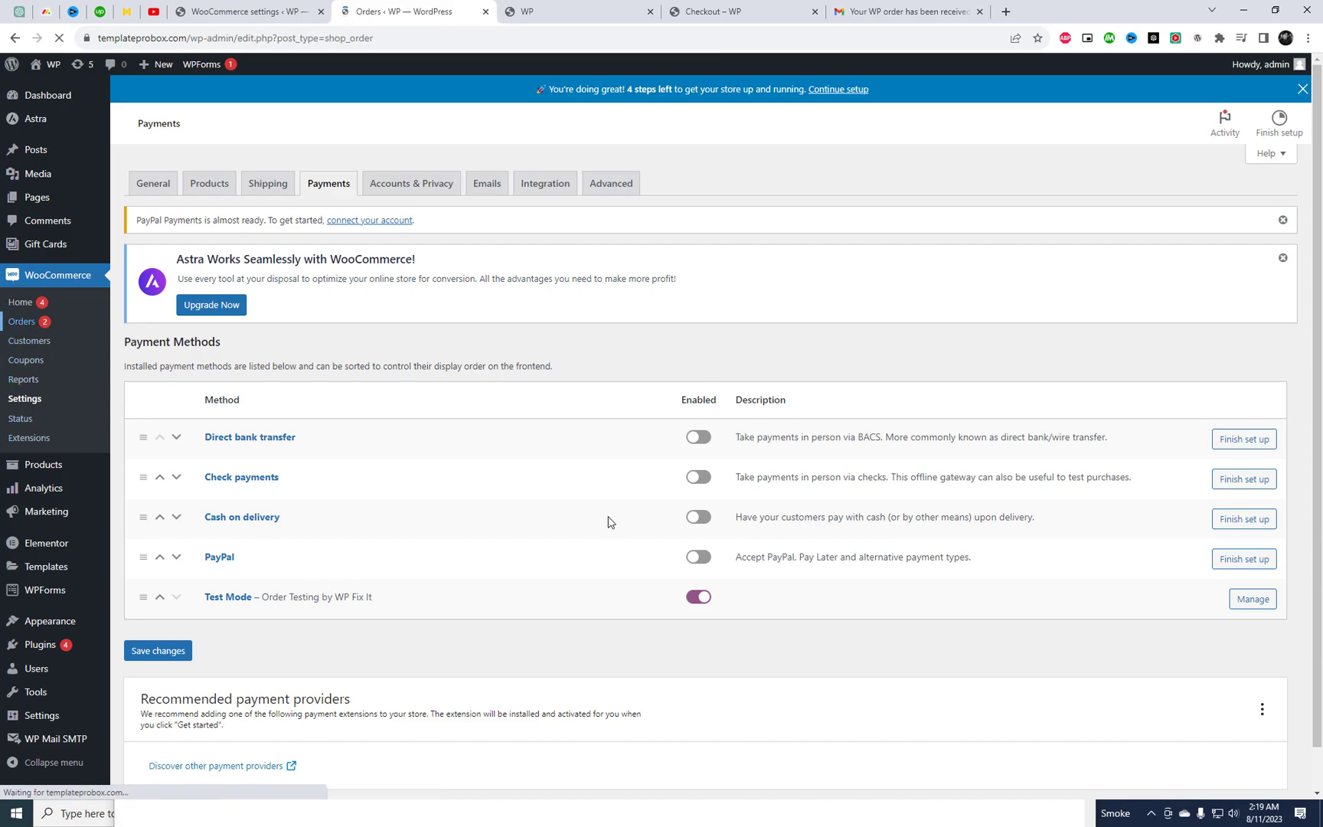
pyautogui.click(21, 321)
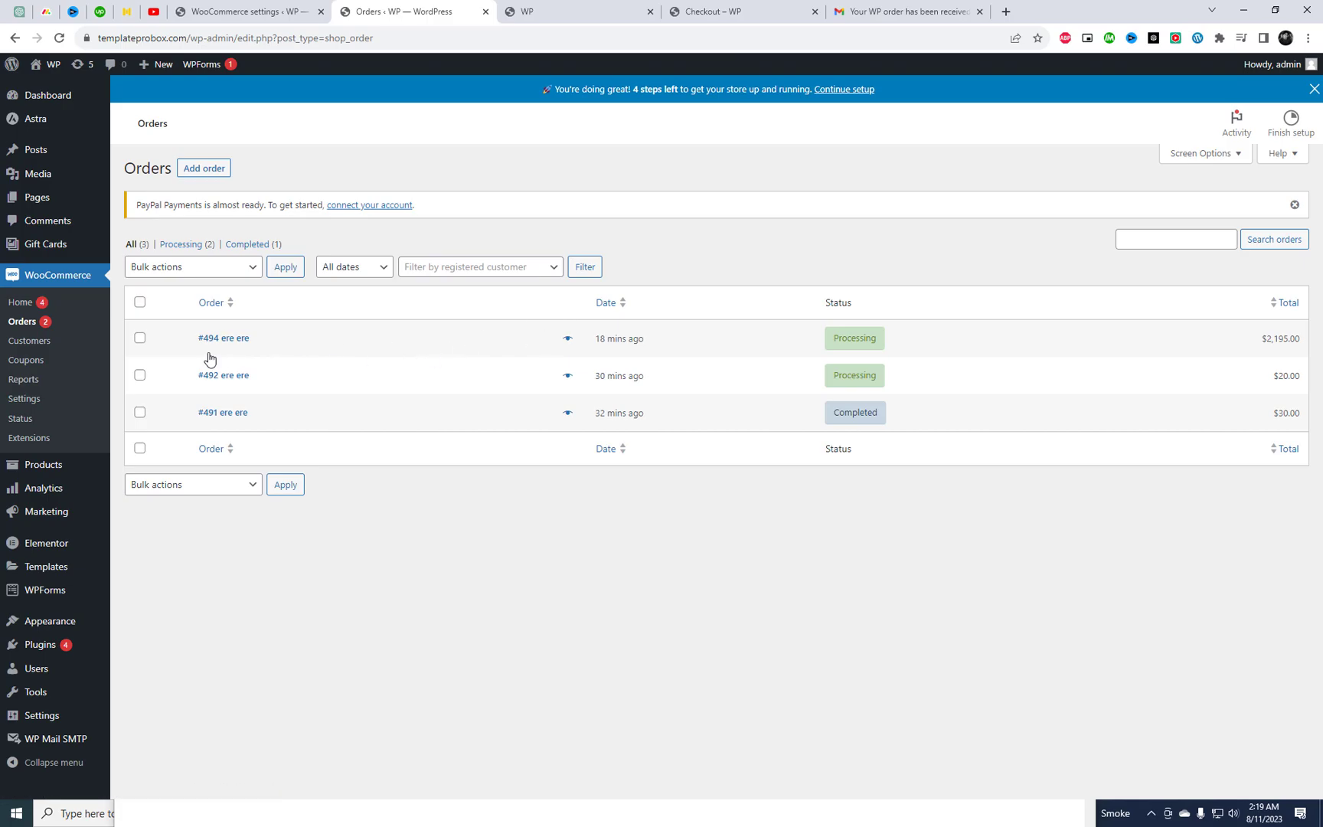
pyautogui.click(222, 337)
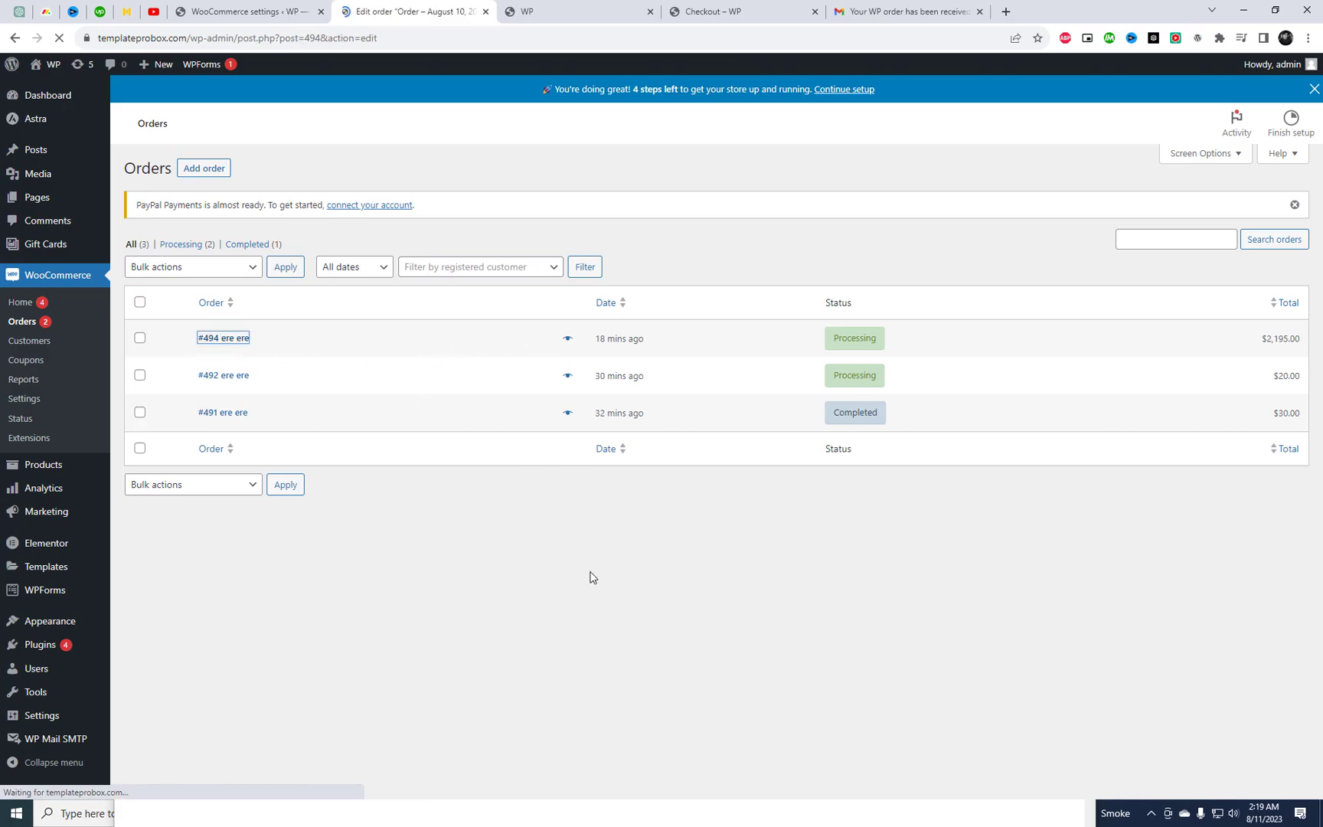
pyautogui.click(222, 337)
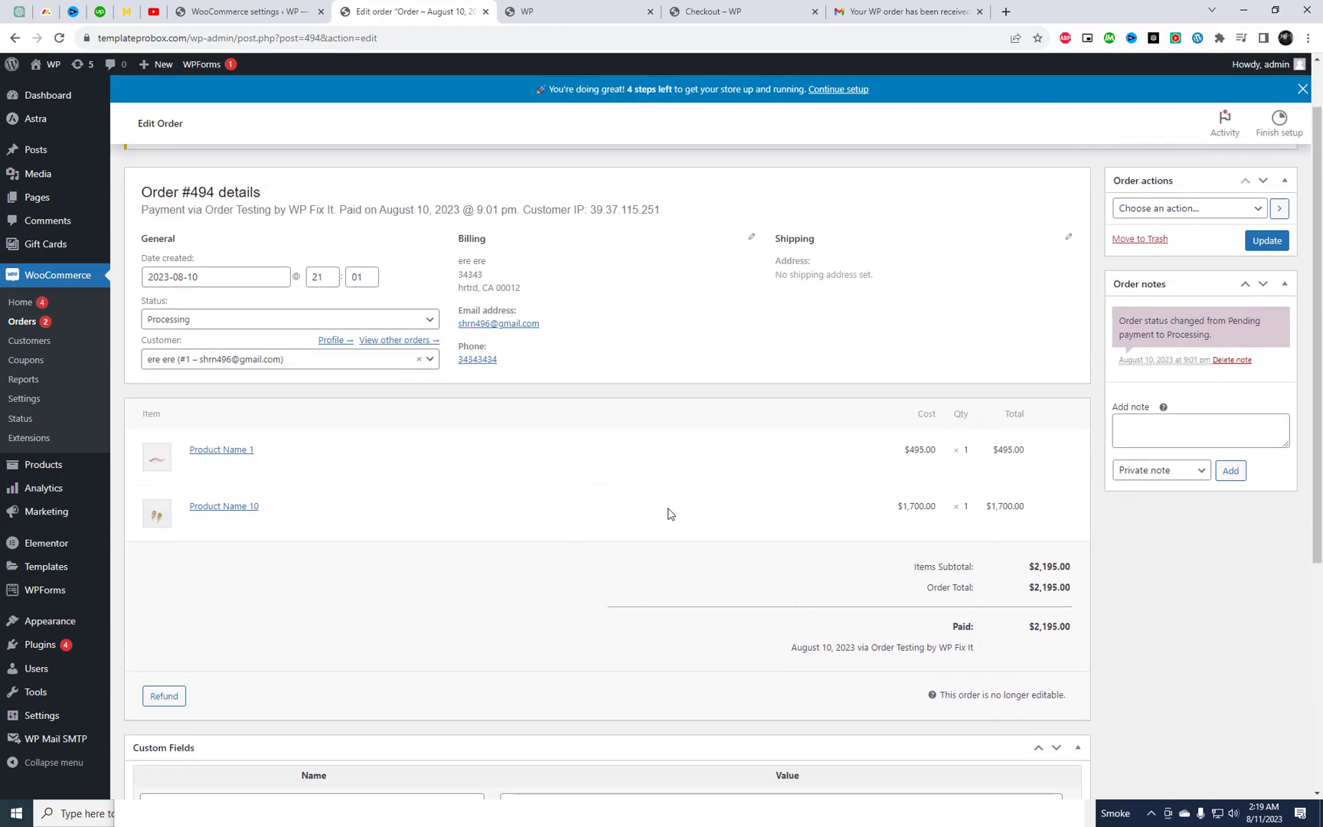
pyautogui.moveTo(877, 11)
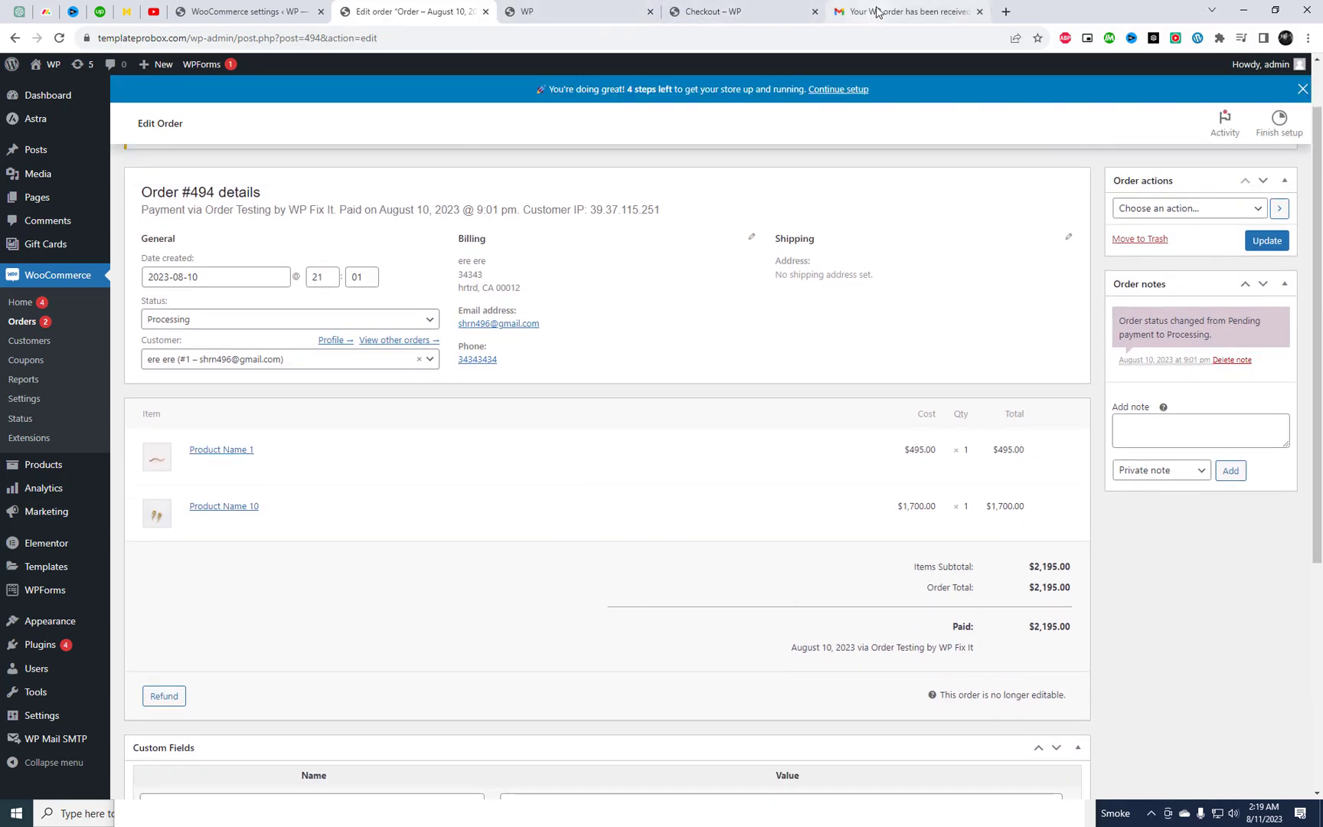
# Read the Gmail 'Your WP order has been received' email for order #494 with both products.
pyautogui.click(906, 11)
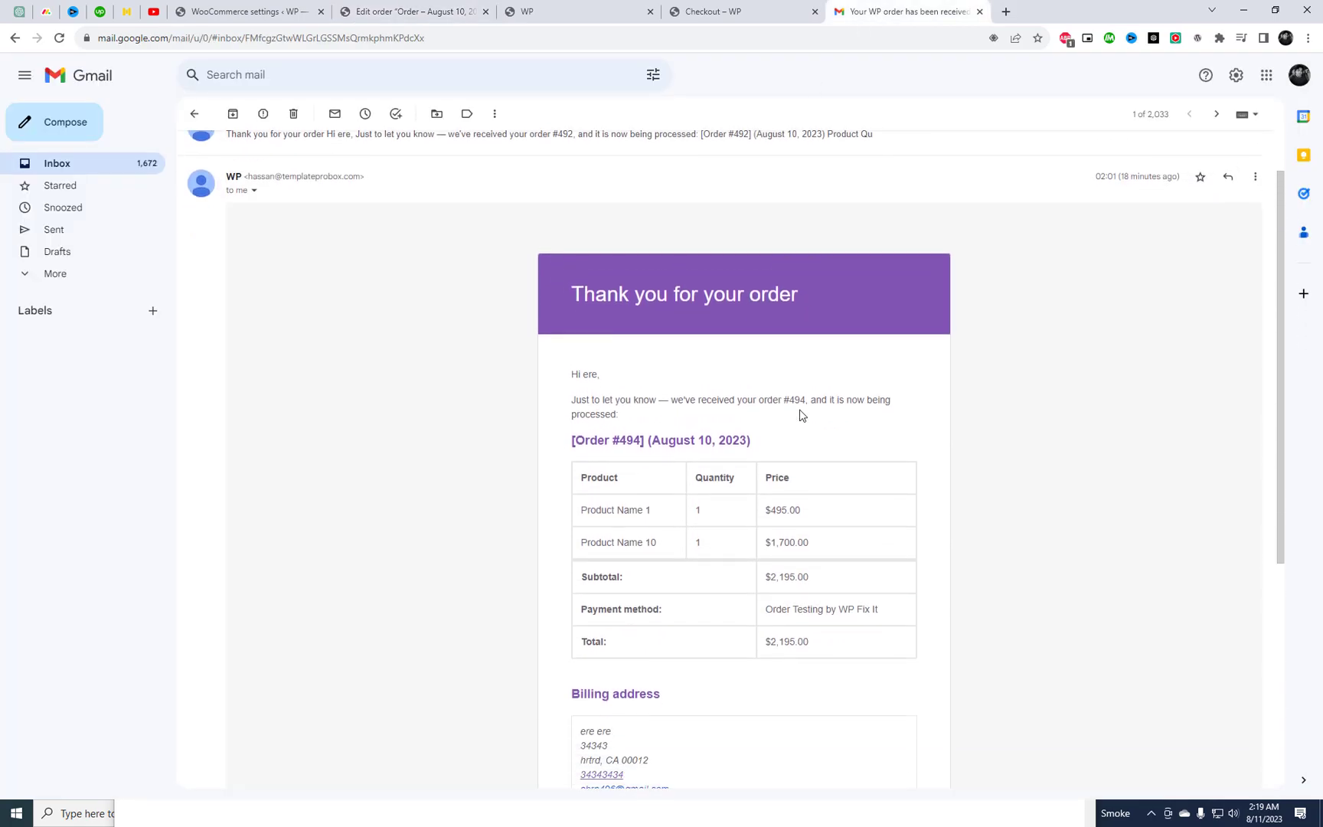
pyautogui.scroll(-3)
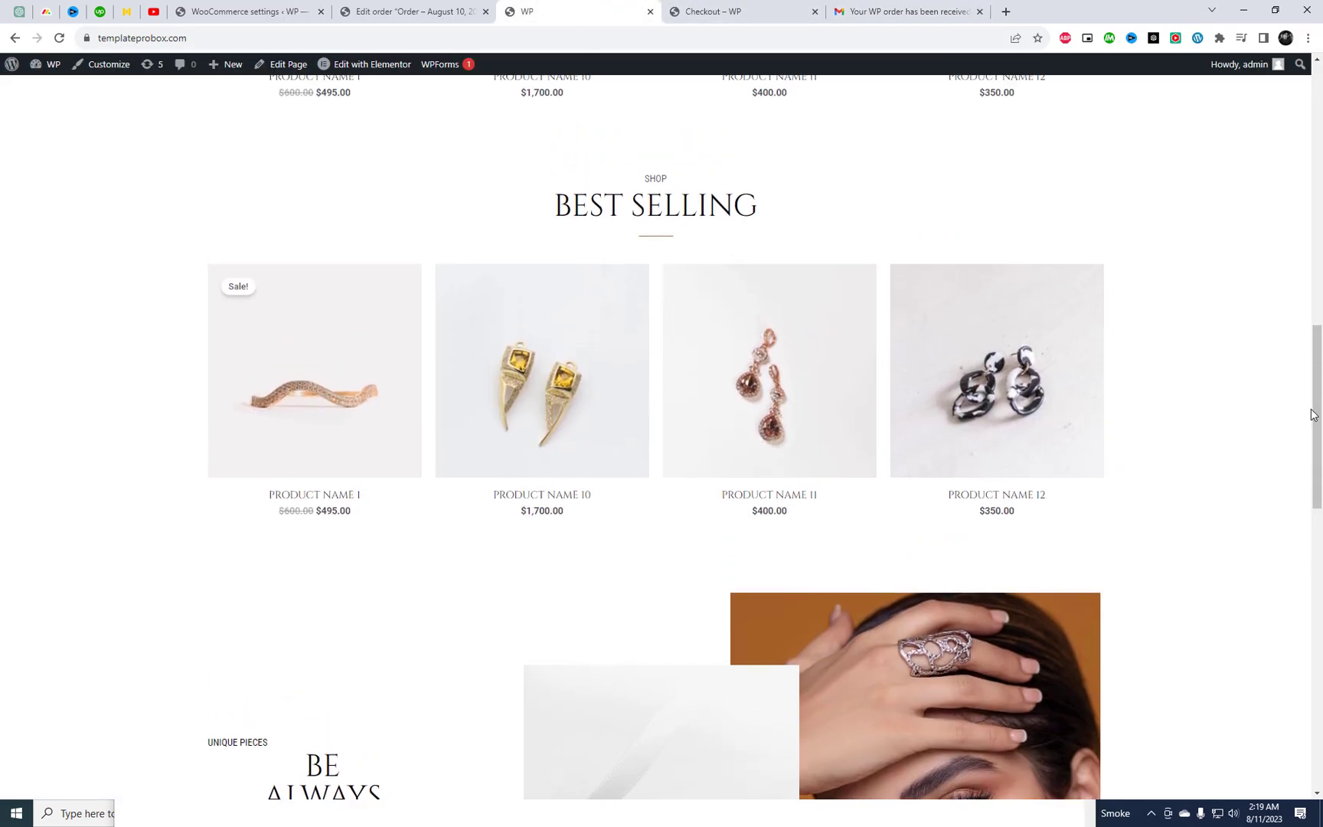
# Browse the storefront's Bracelets category page with its six products to the end and back.
pyautogui.scroll(3)
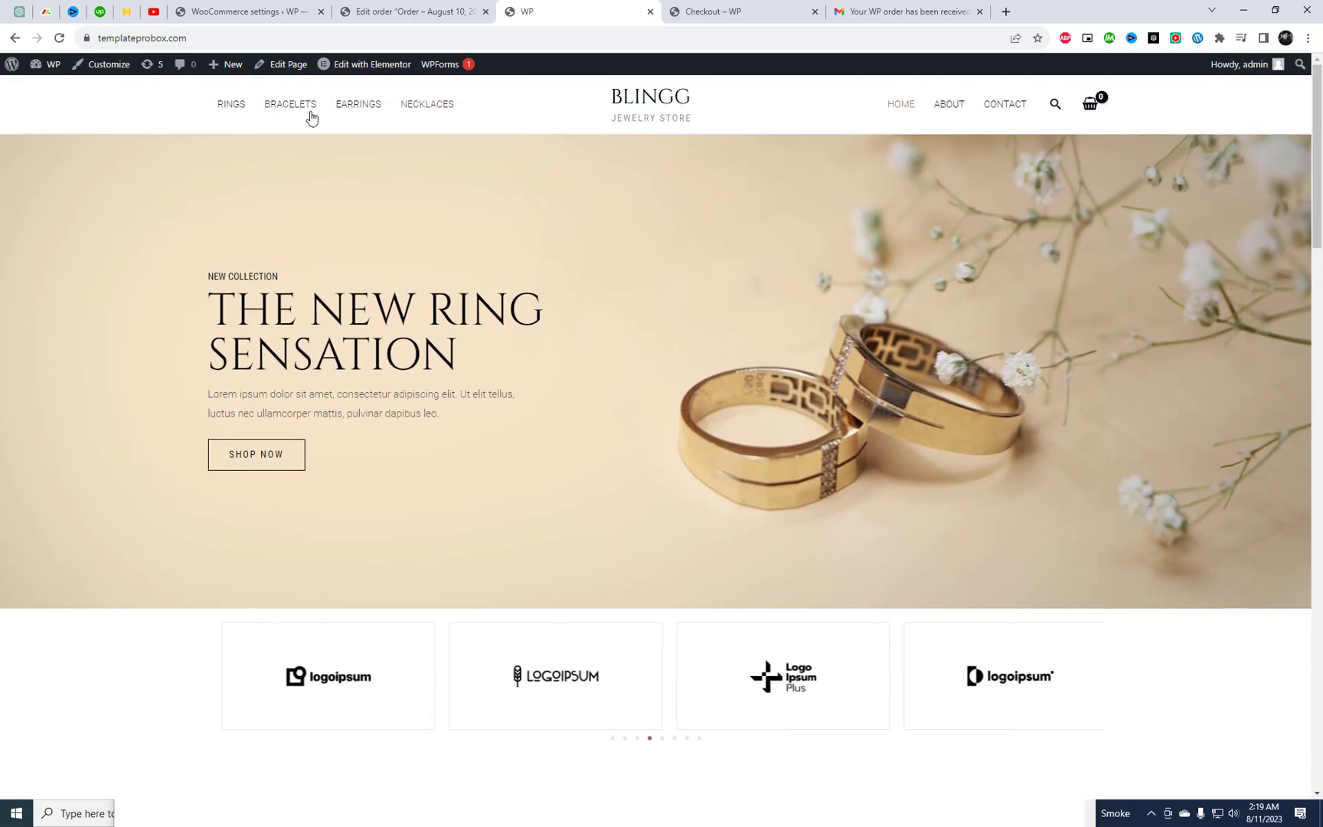
pyautogui.click(289, 104)
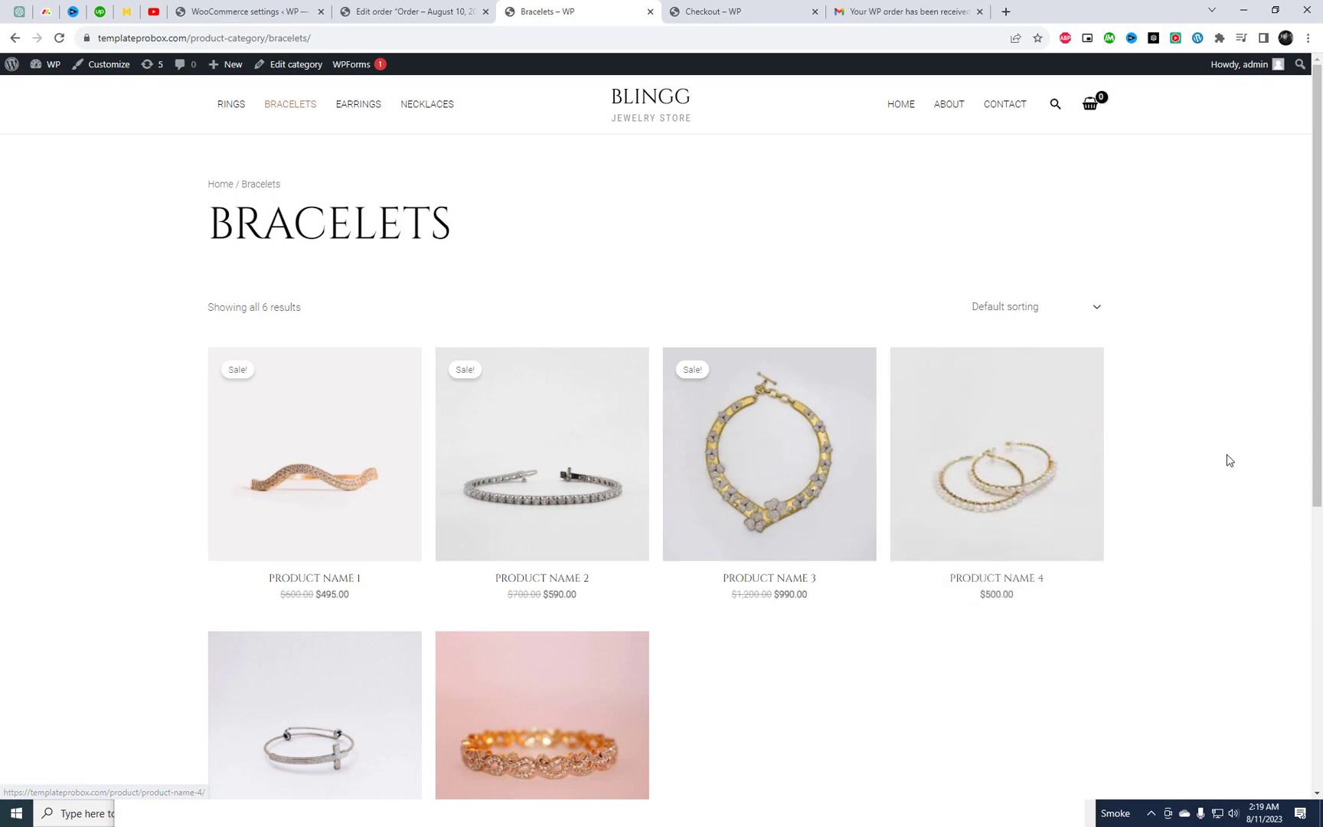
pyautogui.scroll(-3)
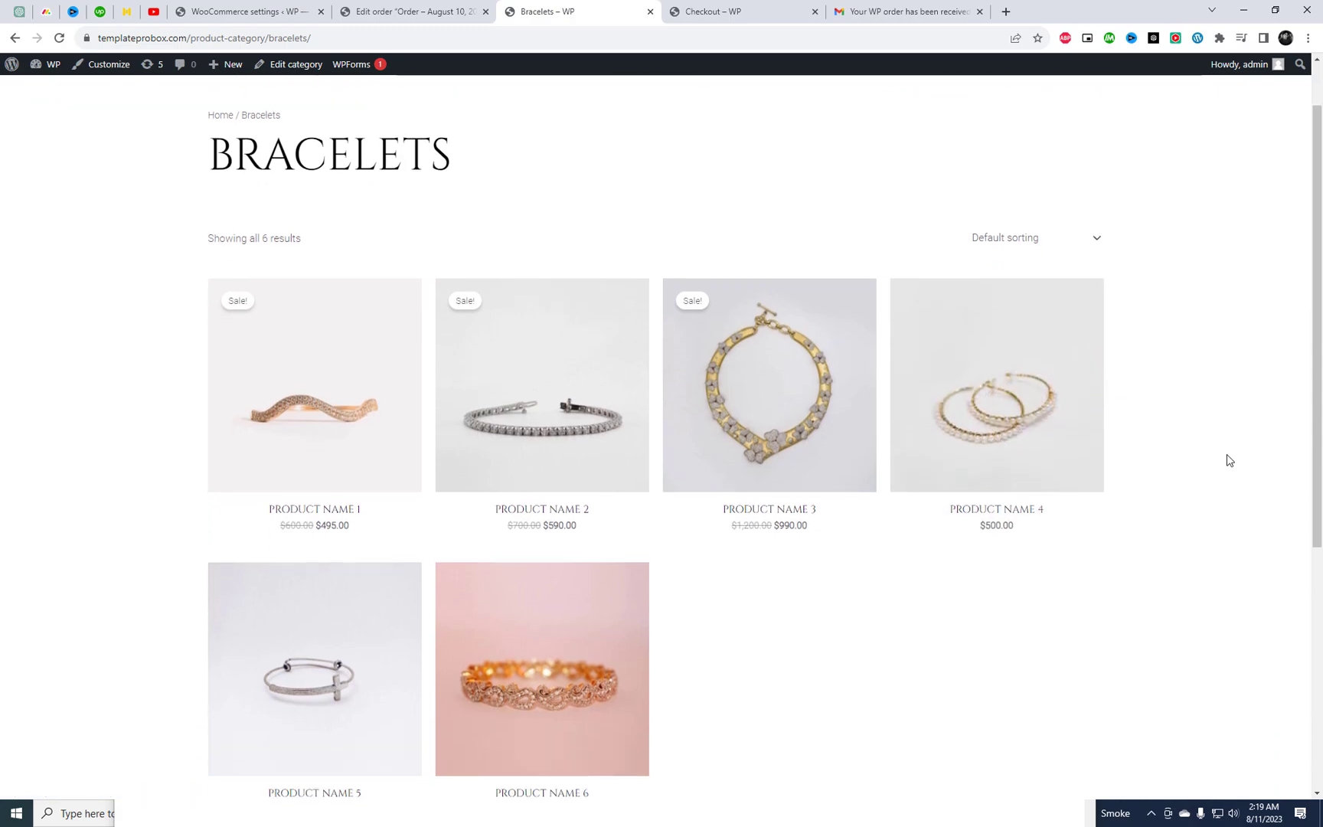
pyautogui.scroll(-3)
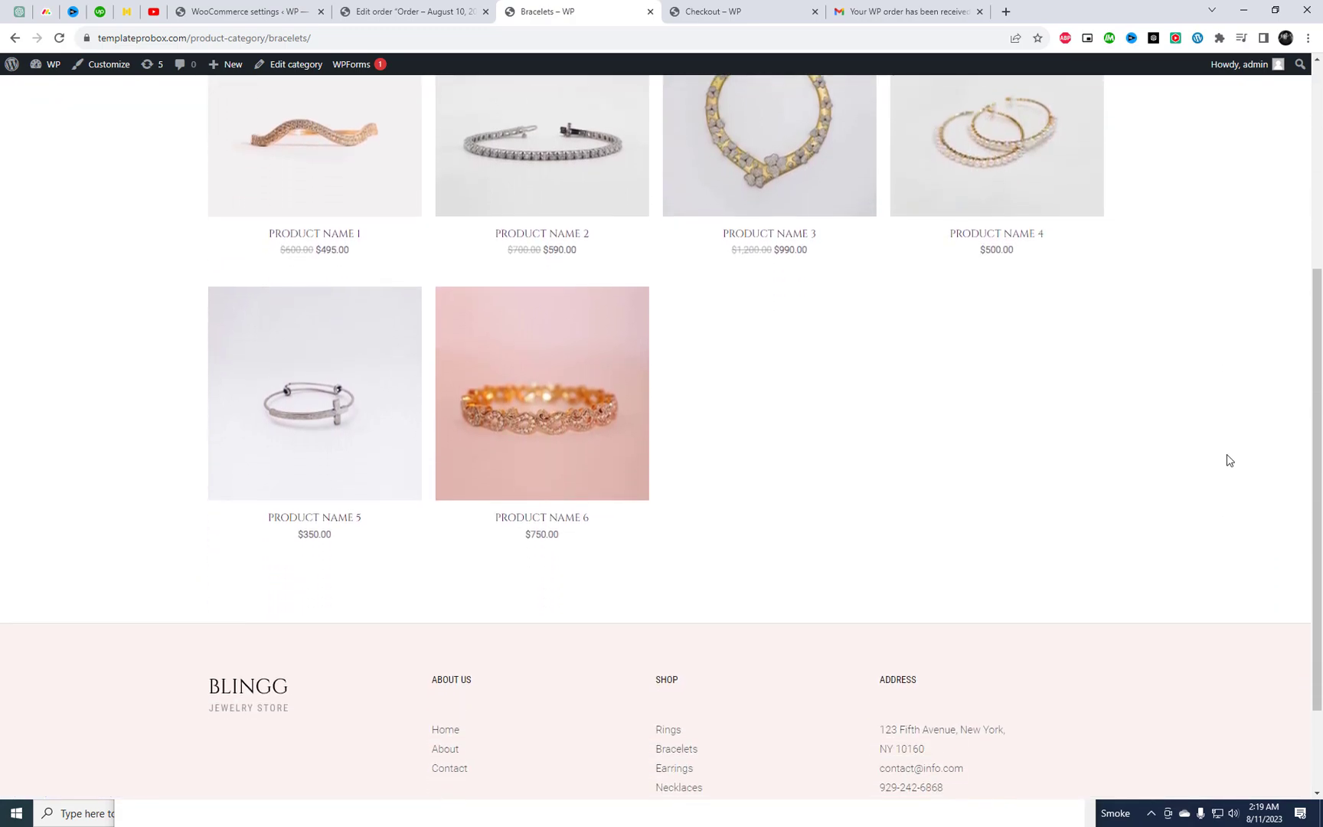
pyautogui.scroll(3)
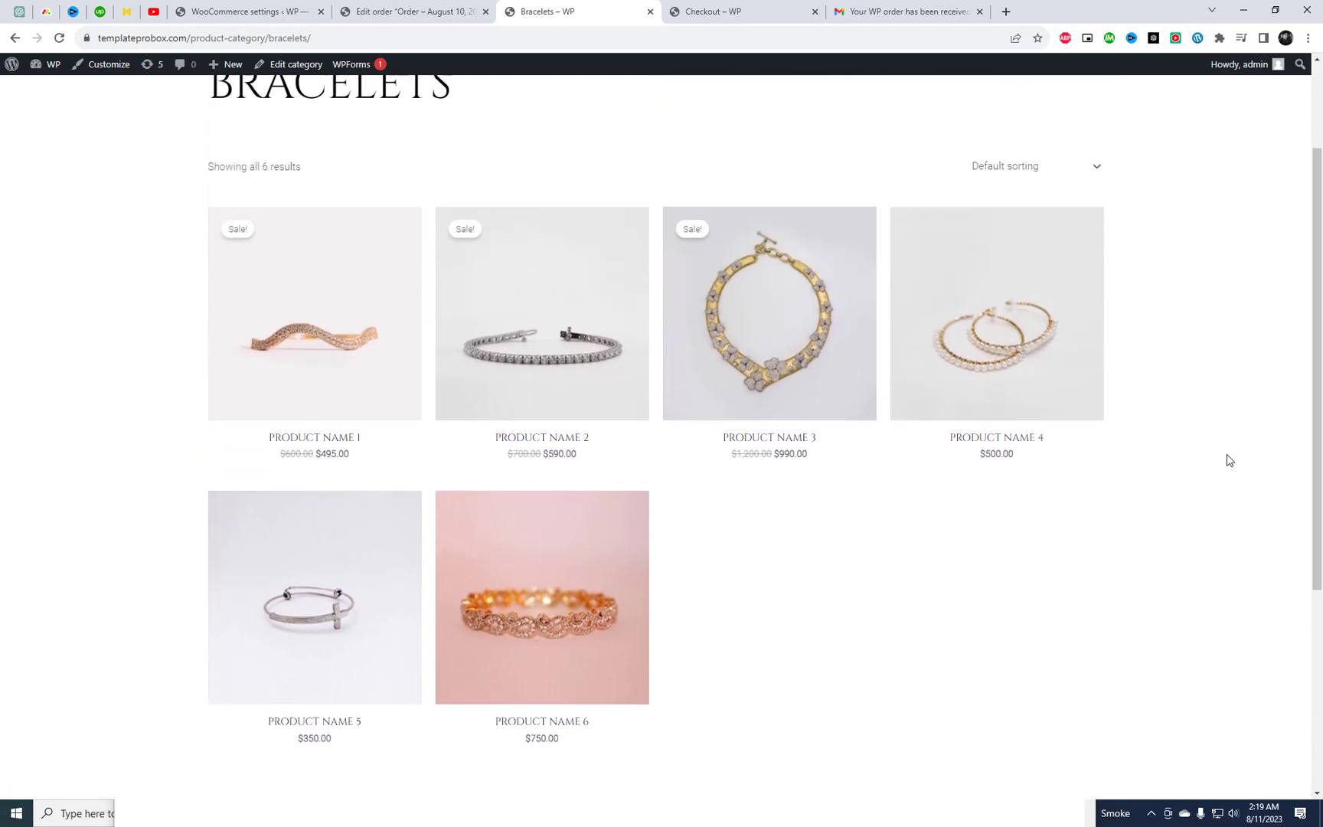
pyautogui.scroll(3)
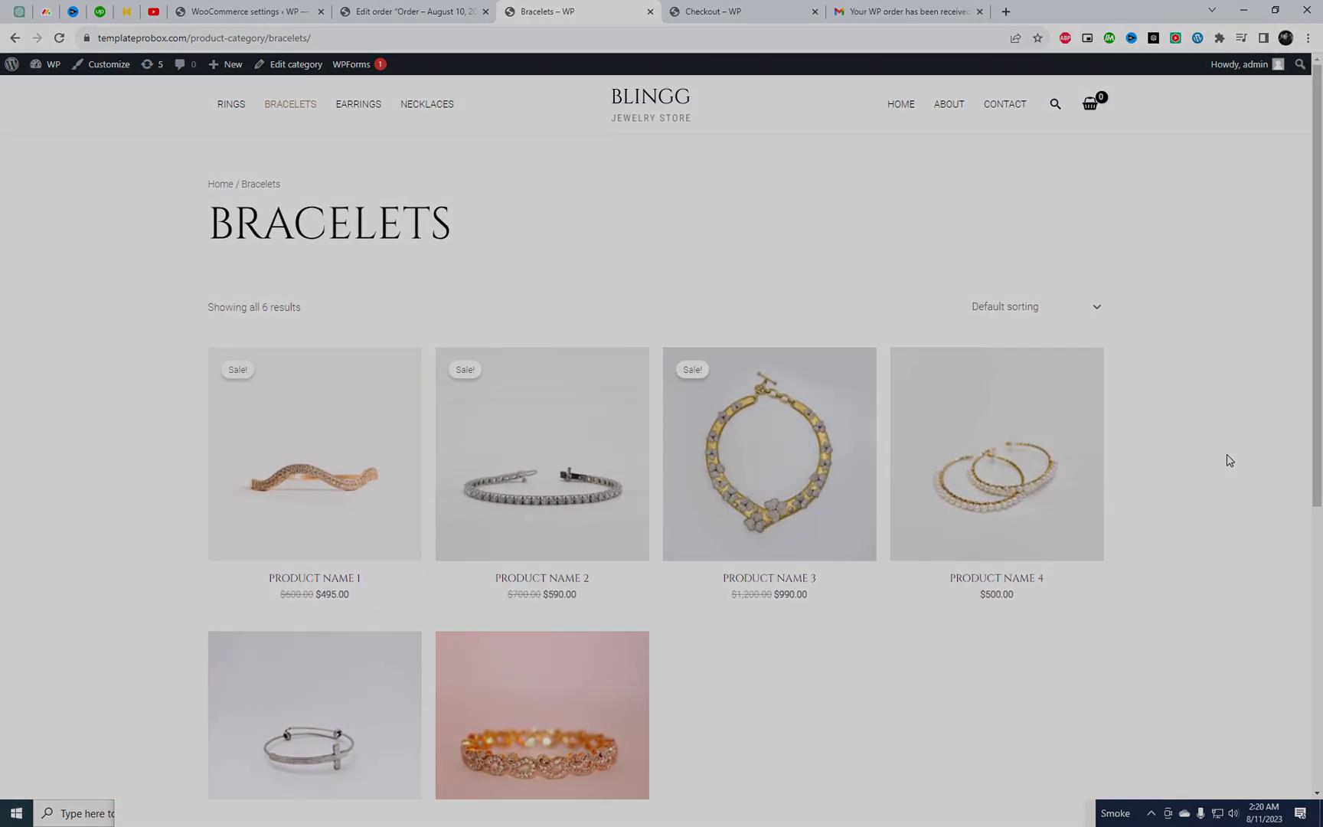